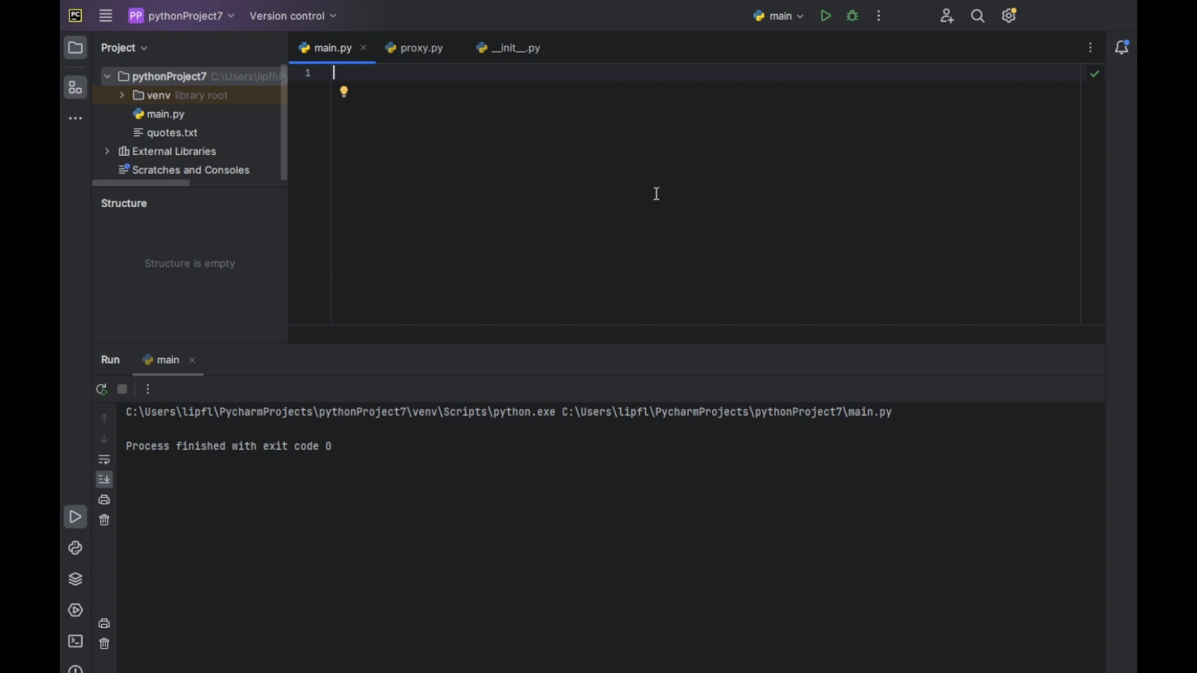
{"action": "mouse_move", "coordinate": [725, 169]}
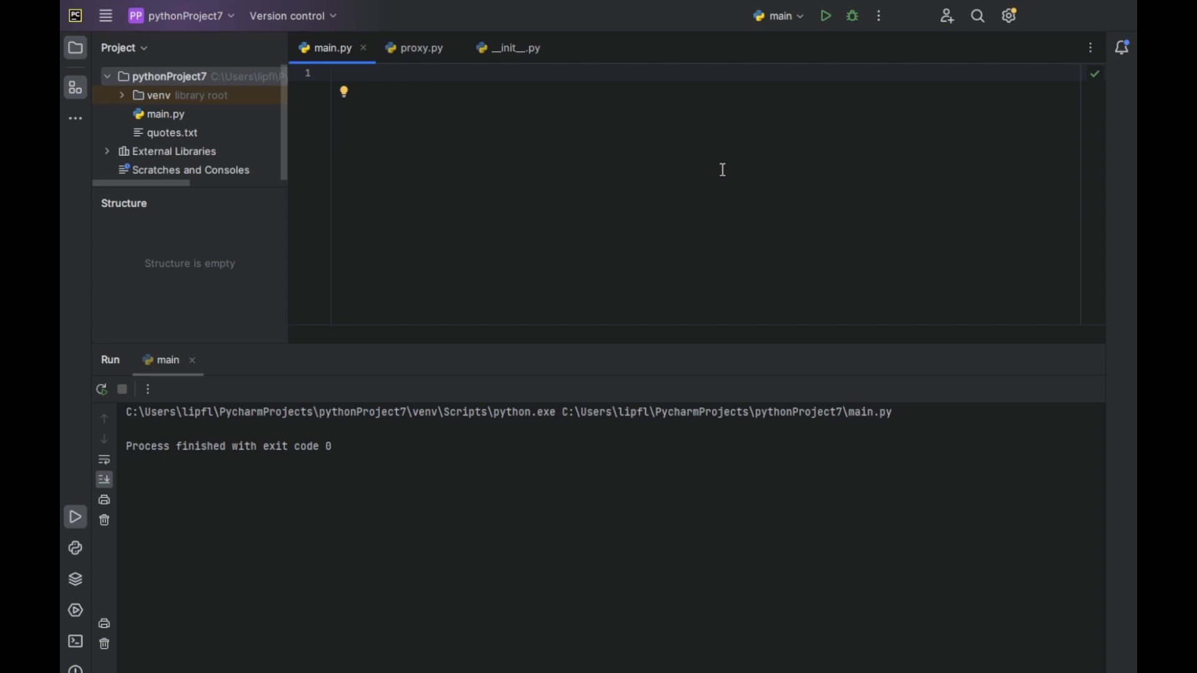
Replace a pip install comment with 'import faker' as main.py's first line
{"action": "type", "text": "#p"}
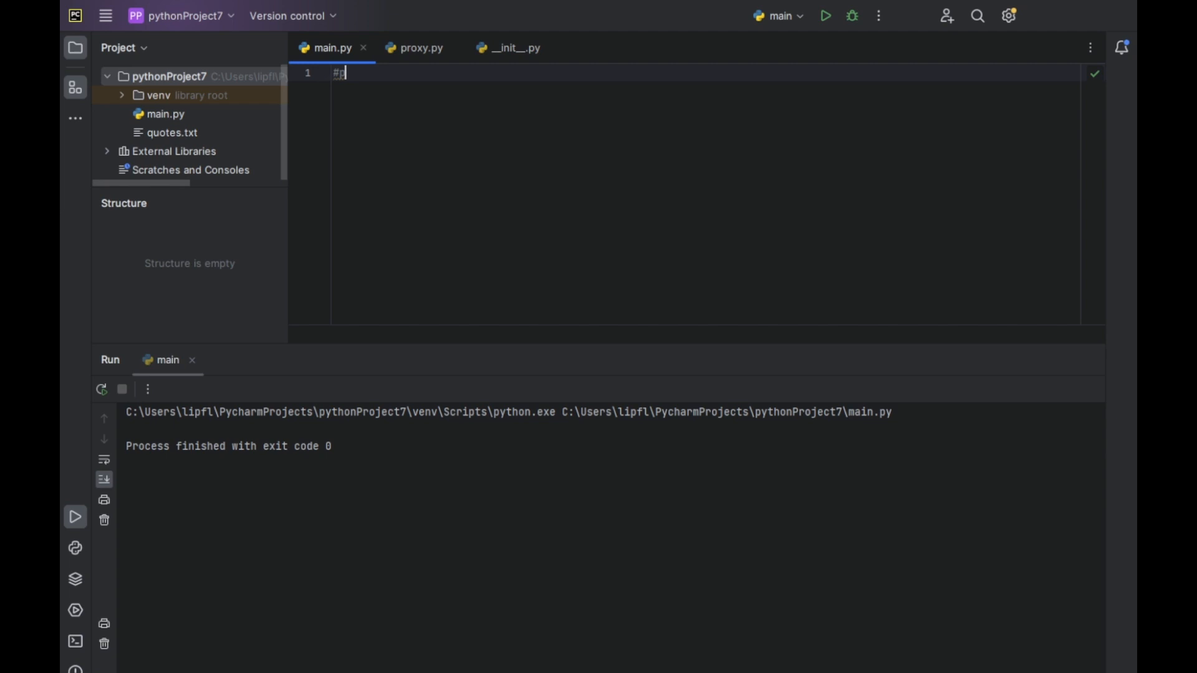
{"action": "type", "text": "ip install fa"}
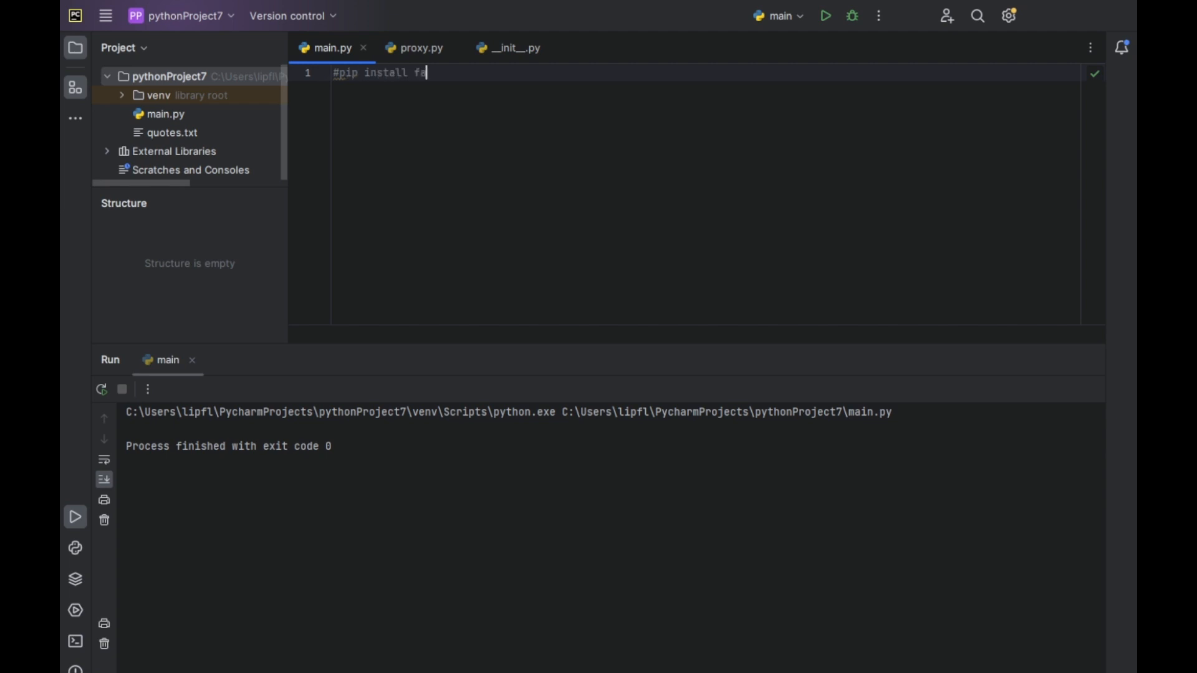
{"action": "key", "text": "ctrl+a"}
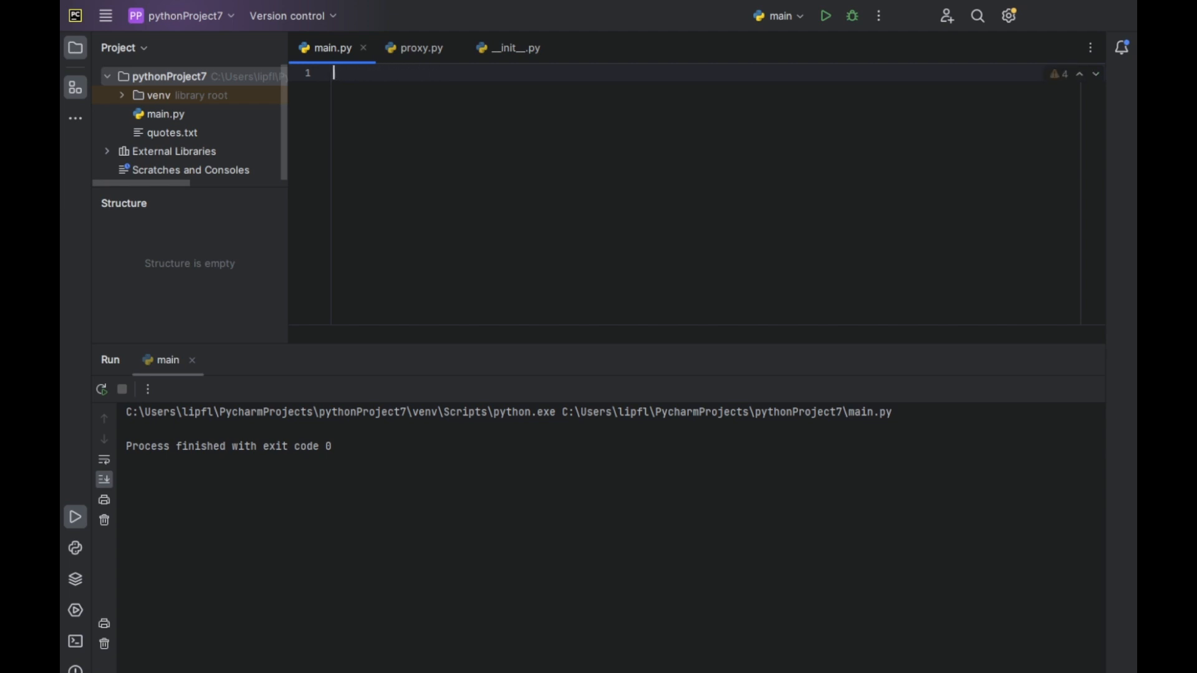
{"action": "type", "text": "import"}
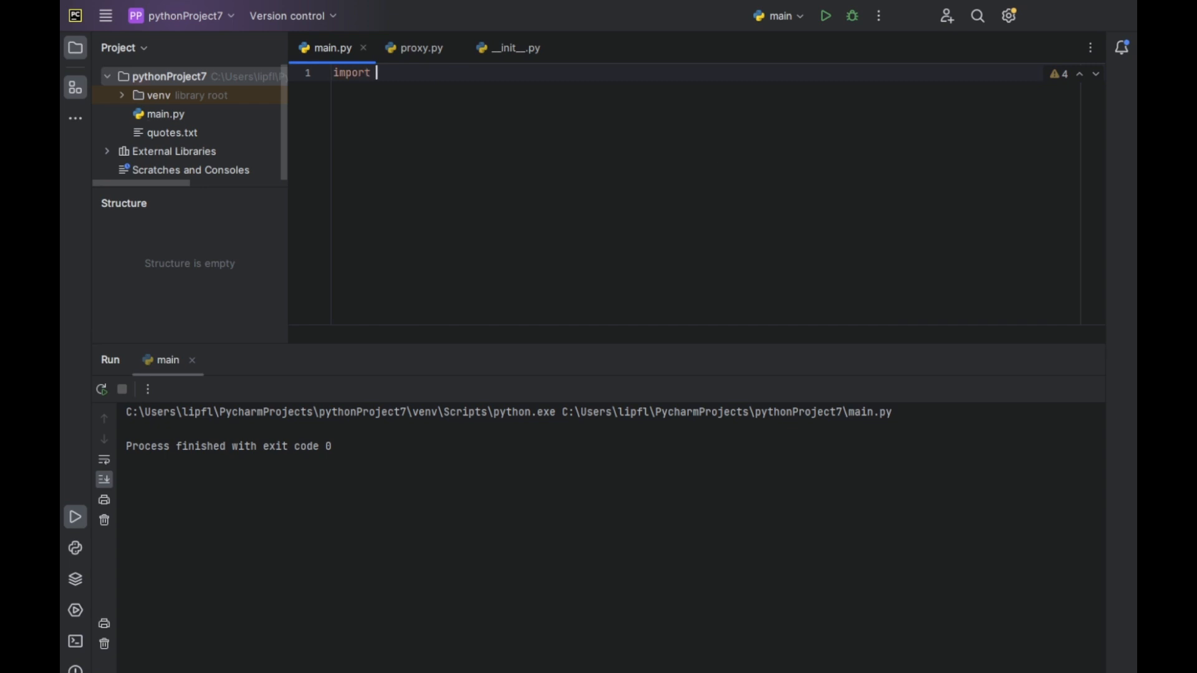
{"action": "type", "text": "faker"}
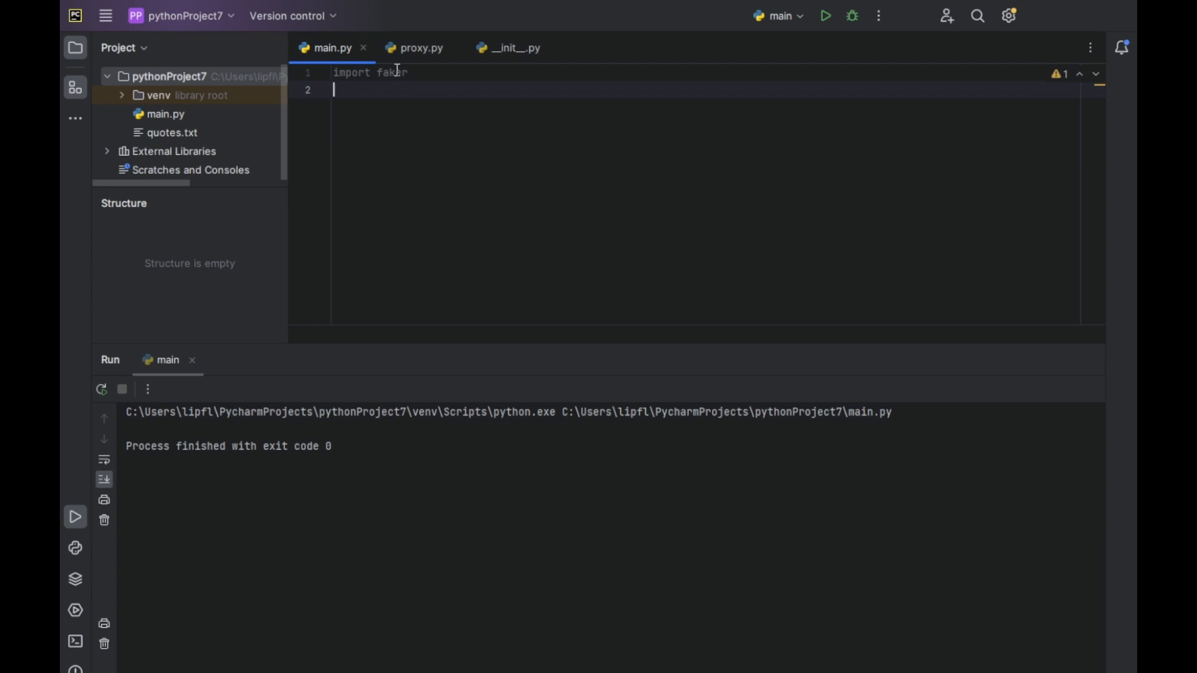
{"action": "mouse_move", "coordinate": [492, 134]}
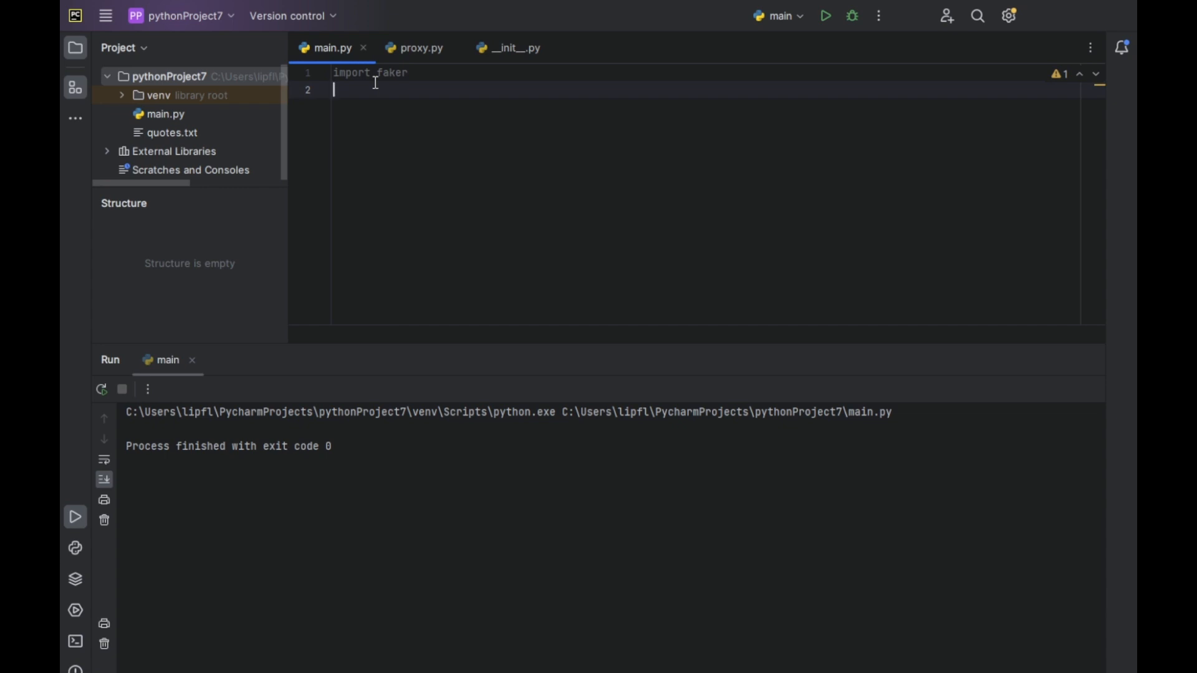
Add the line 'from faker import Faker'
{"action": "type", "text": "f"}
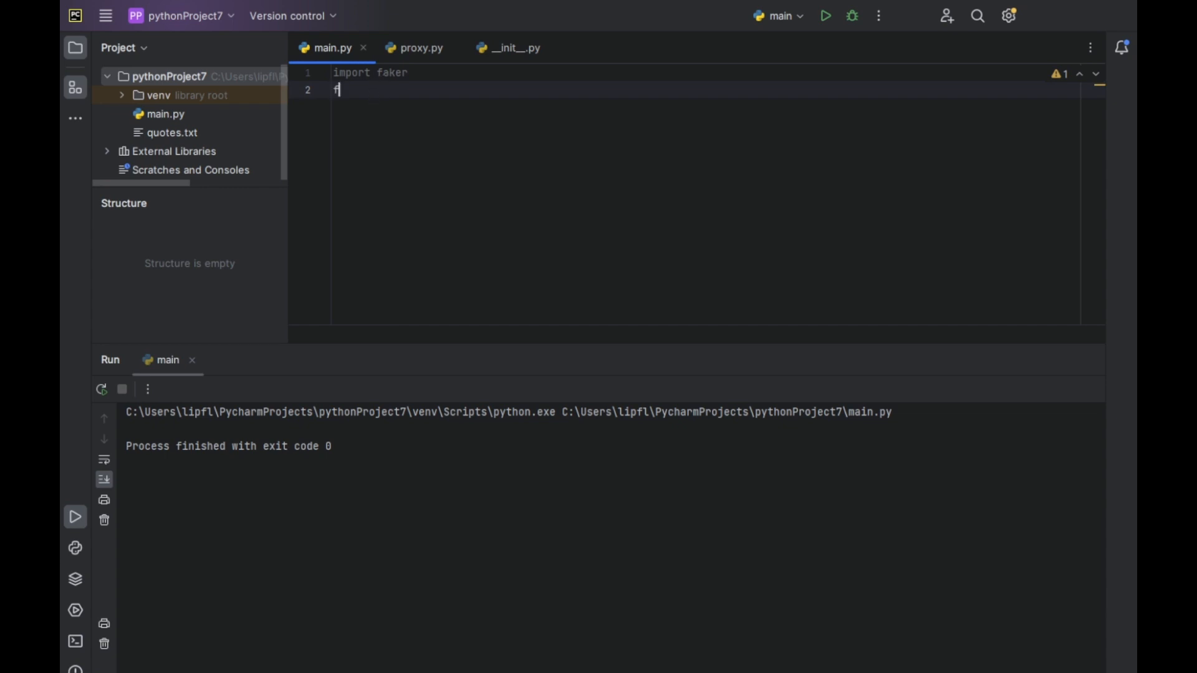
{"action": "type", "text": "rom faker imp"}
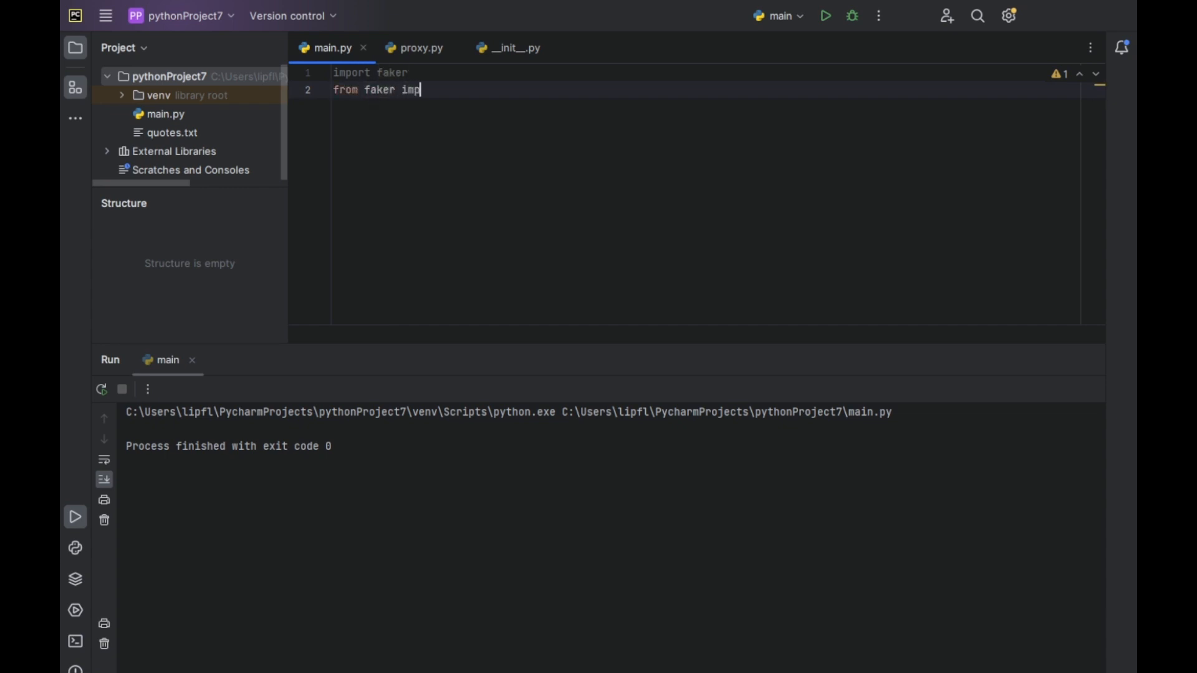
{"action": "type", "text": "ort"}
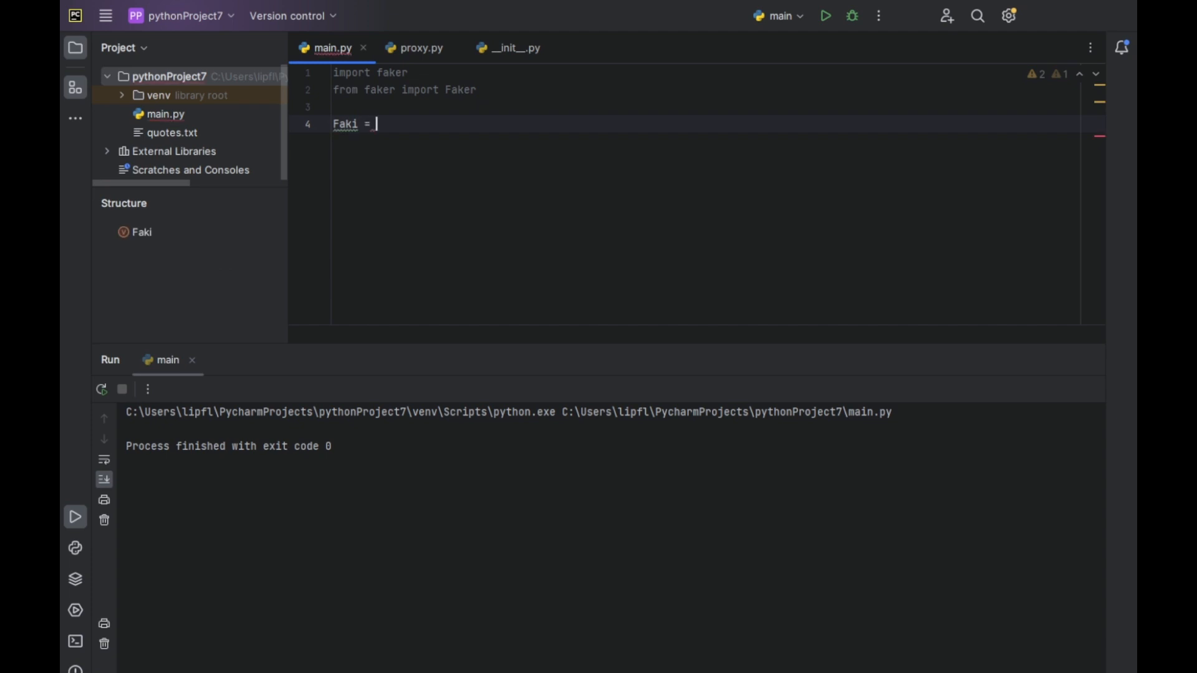
Create 'Faki = Faker()' and add print(Faki.name())
{"action": "type", "text": "Faker()"}
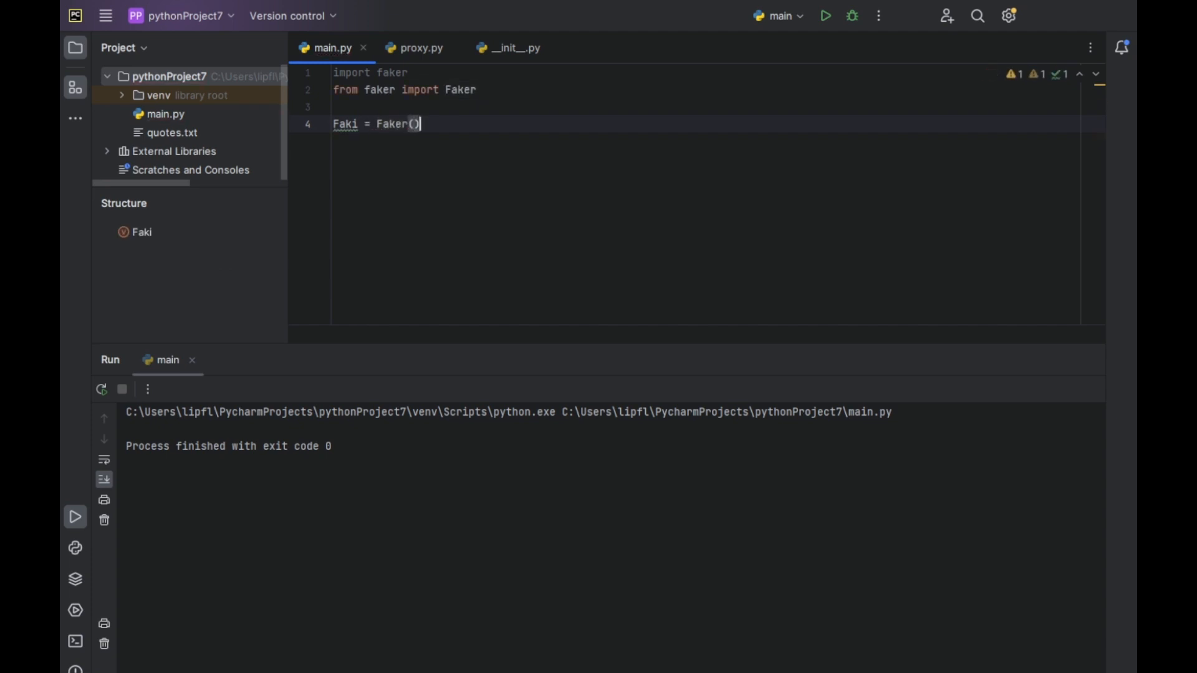
{"action": "key", "text": "enter"}
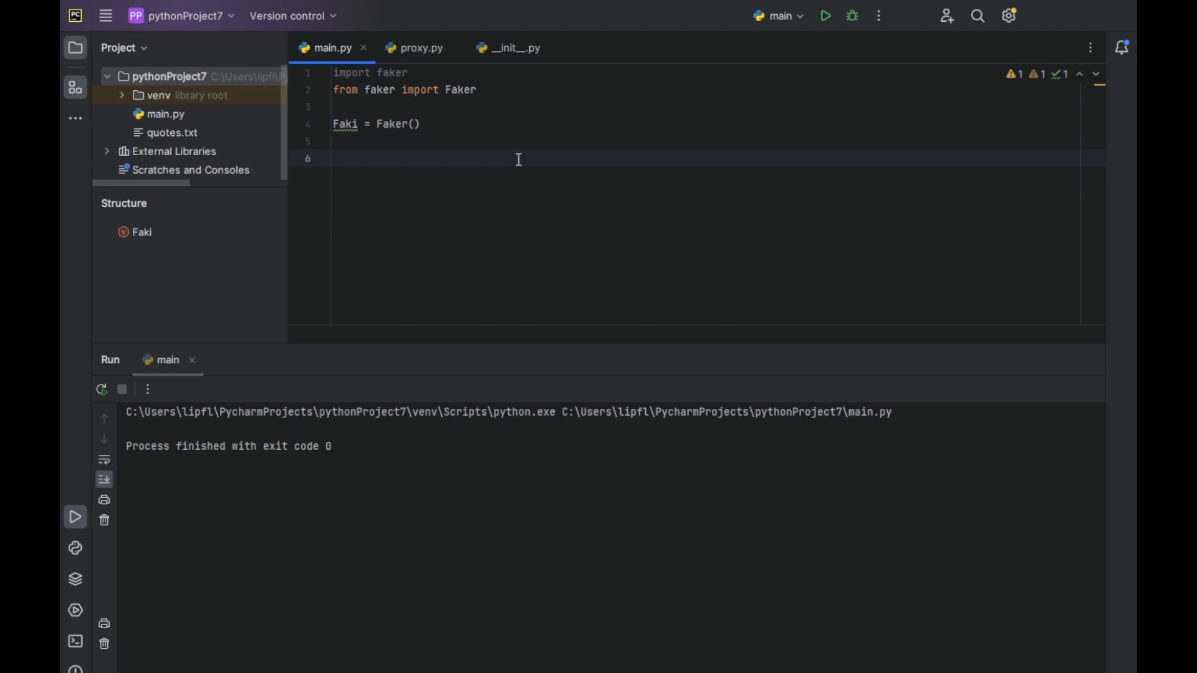
{"action": "type", "text": "print(Fak"}
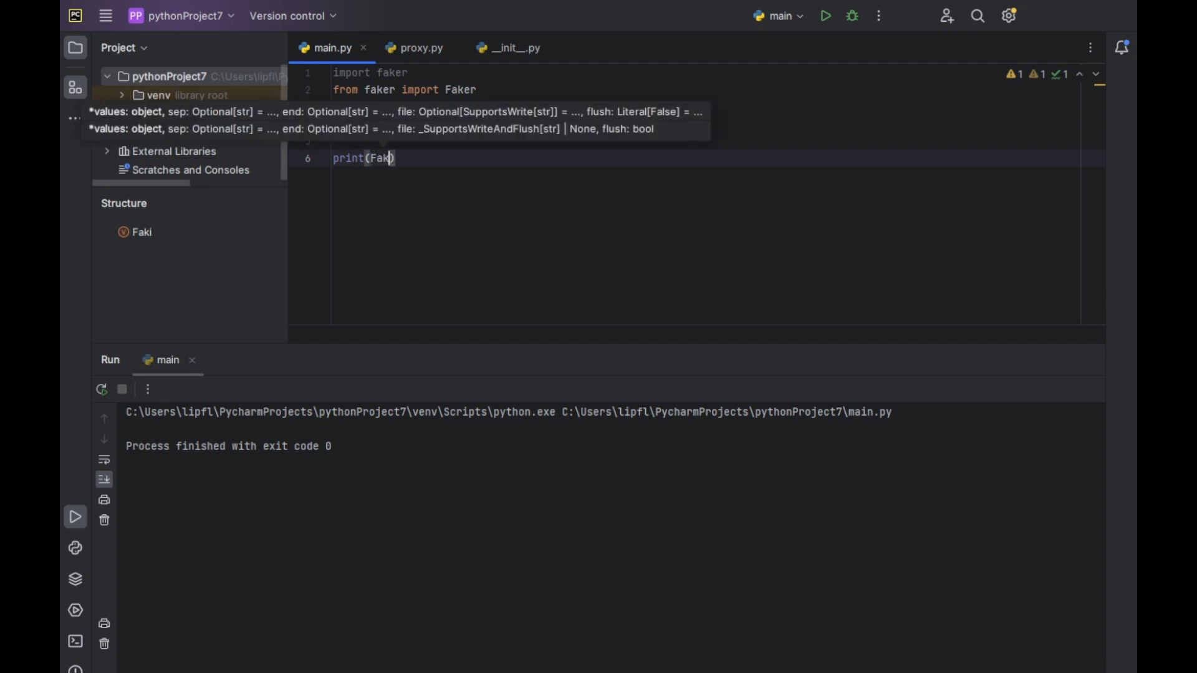
{"action": "type", "text": "i.name()"}
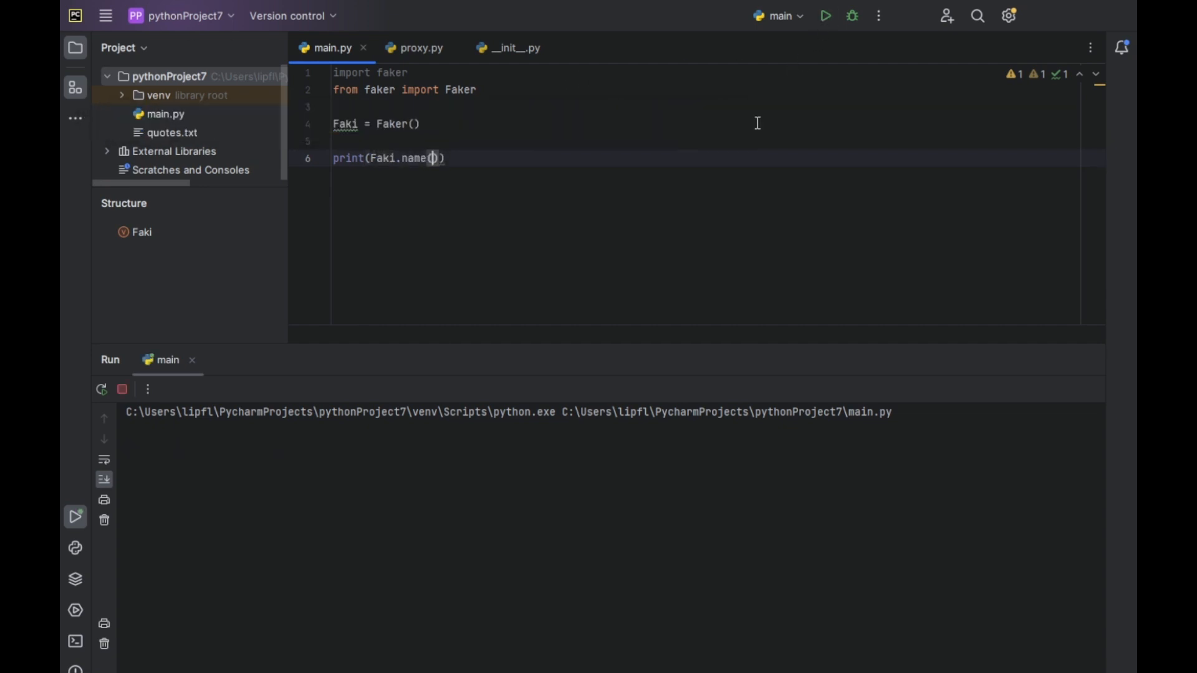
Run main.py and confirm a fake full name prints with exit code 0
{"action": "left_click", "coordinate": [826, 15]}
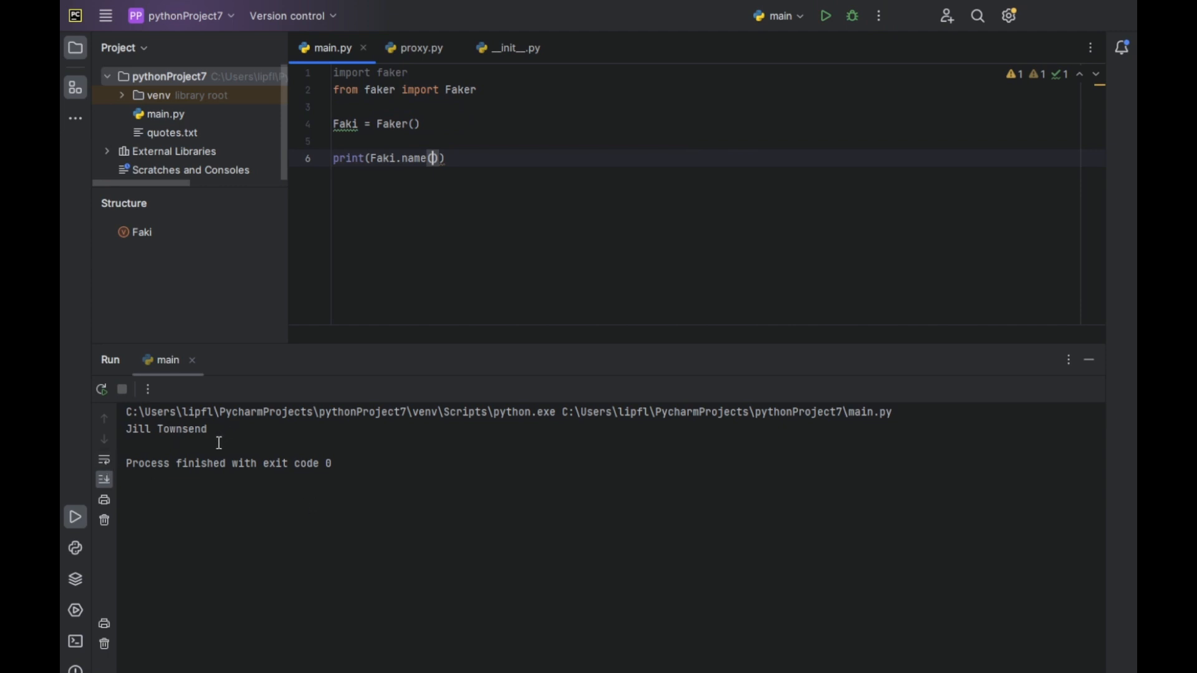
{"action": "mouse_move", "coordinate": [444, 257]}
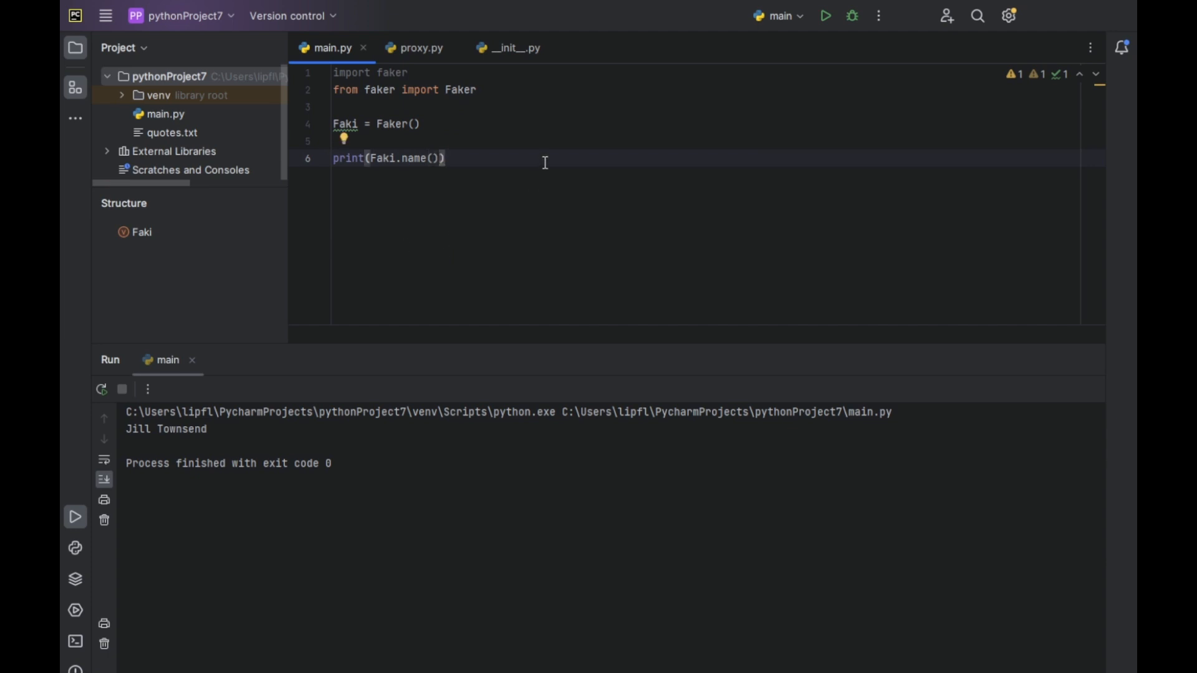
Add print lines for Faki.address(), Faki.email() and Faki.phone_number()
{"action": "type", "text": "prinjt"}
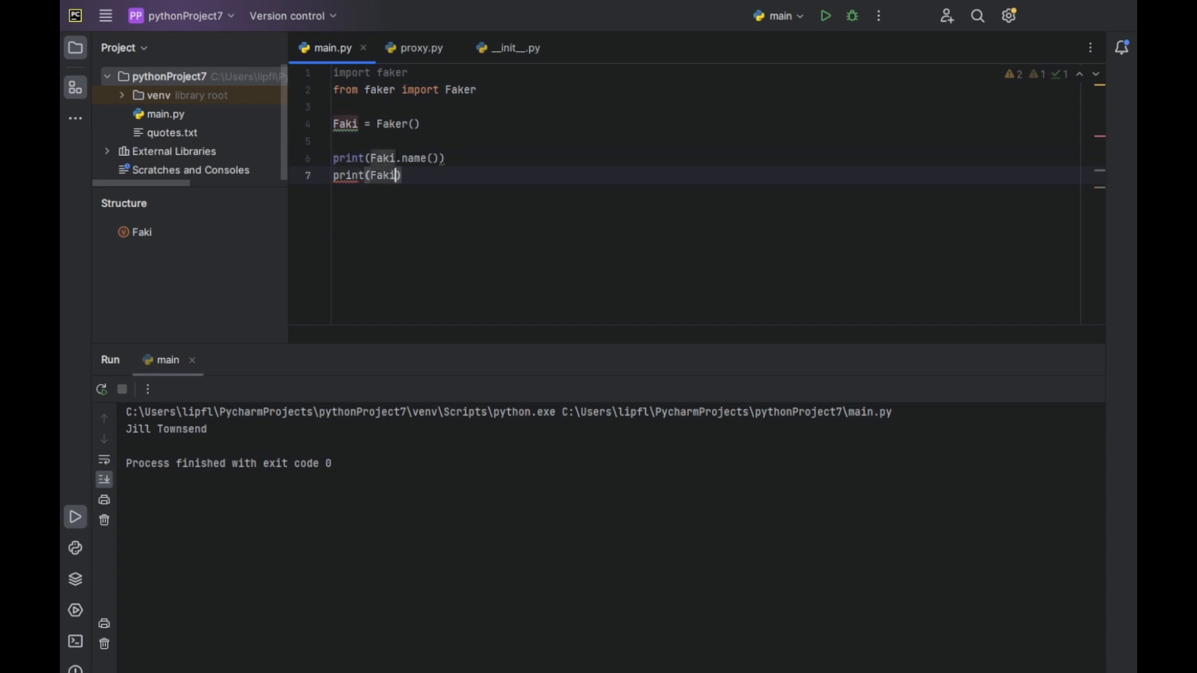
{"action": "type", "text": ".adresS("}
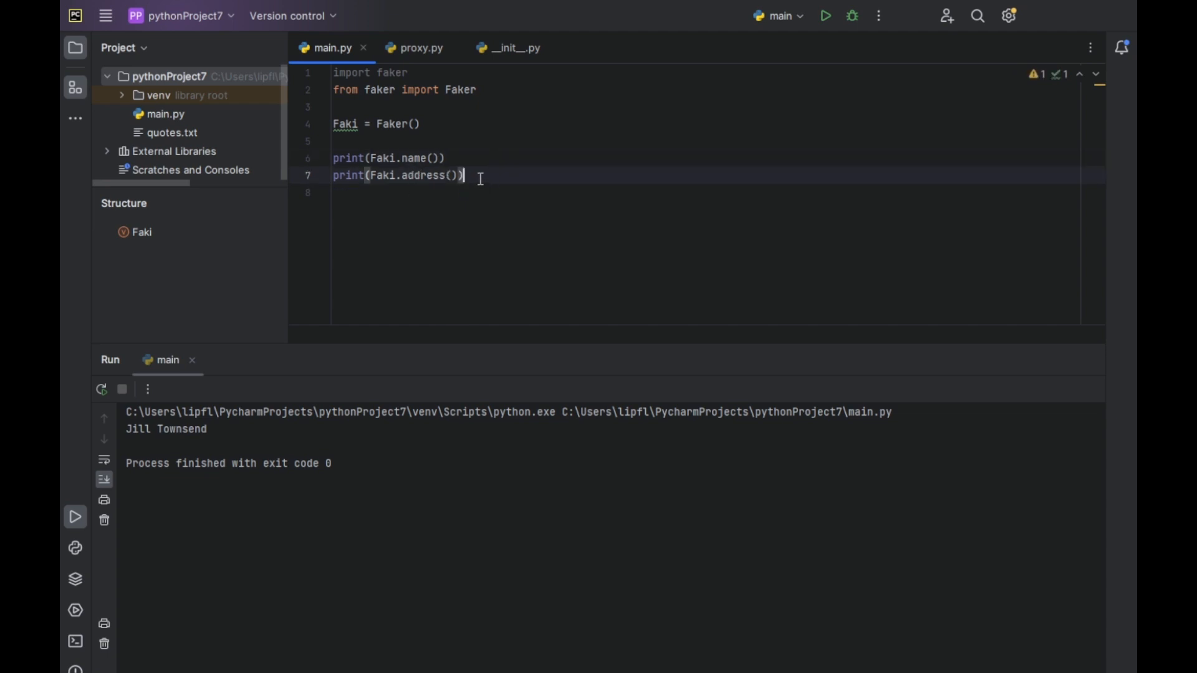
{"action": "type", "text": "print("}
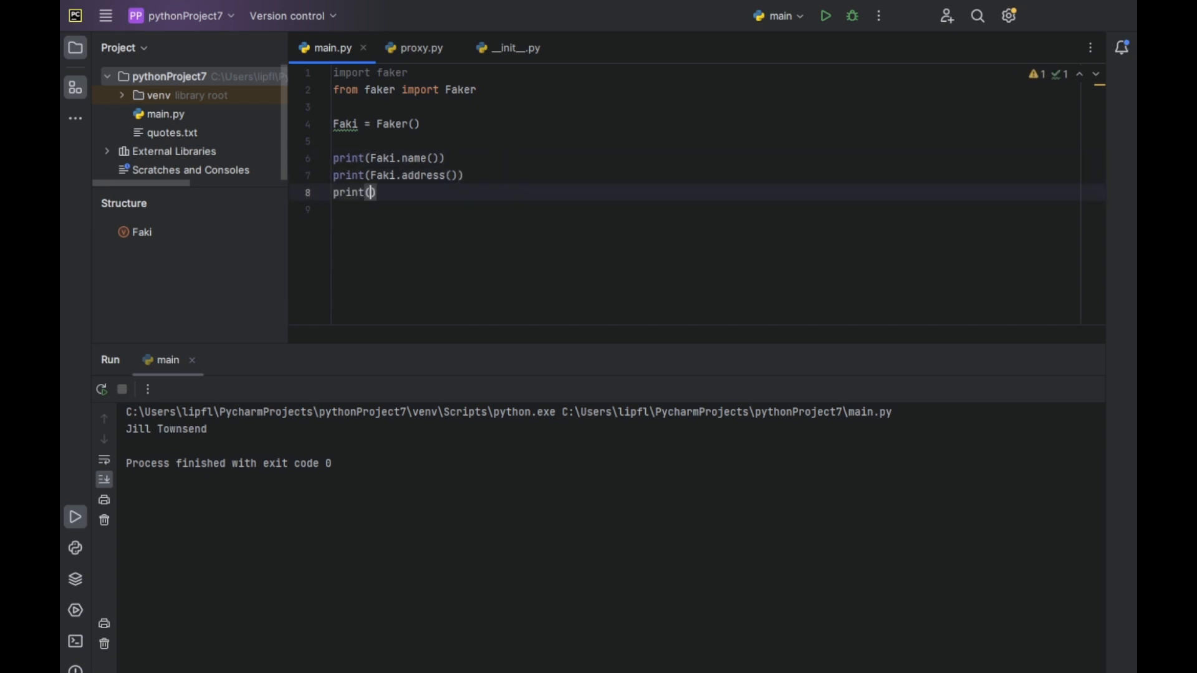
{"action": "type", "text": "Faki.ema"}
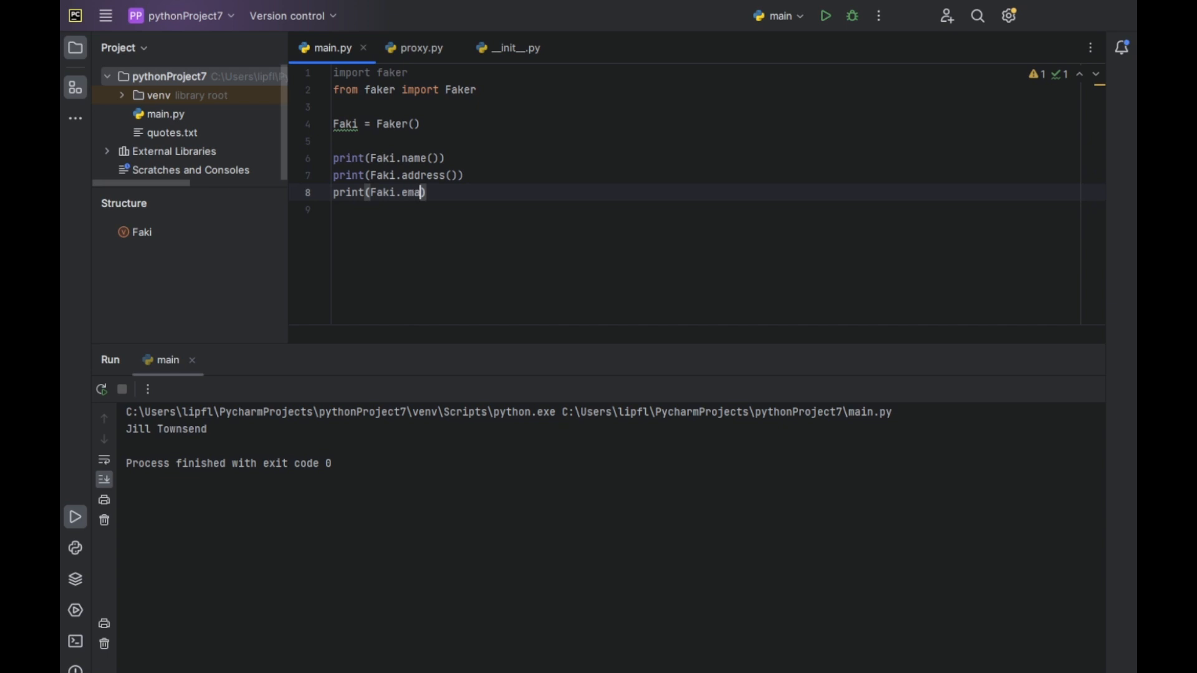
{"action": "type", "text": "il()"}
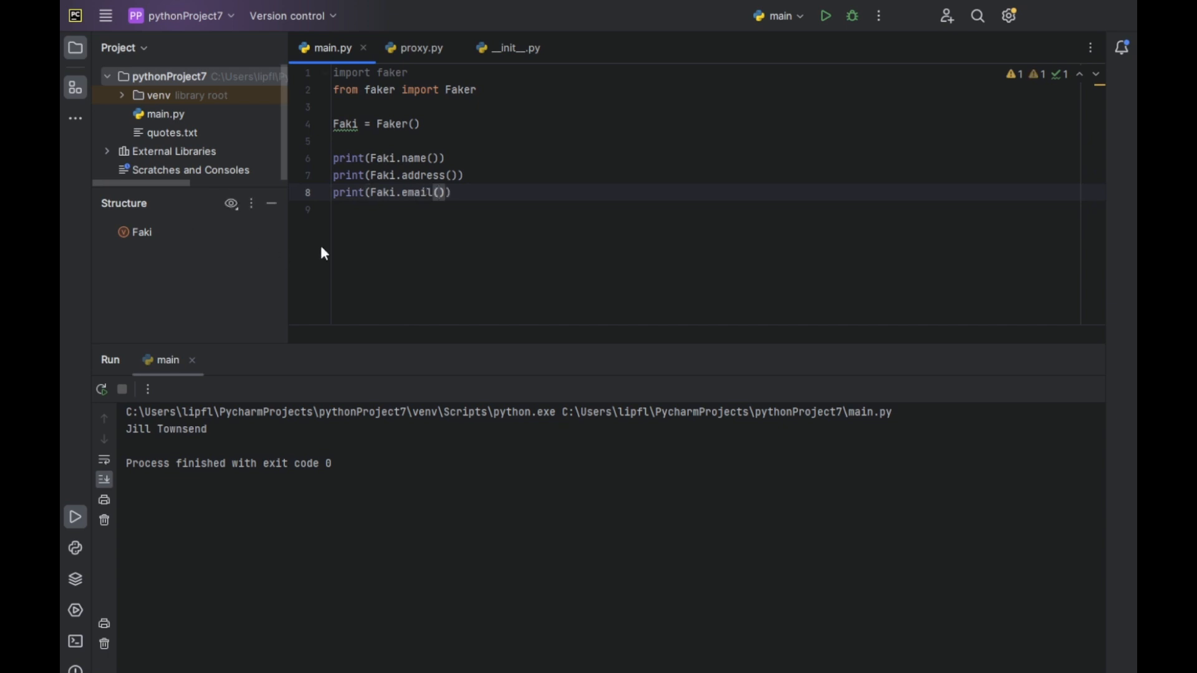
{"action": "type", "text": "print()"}
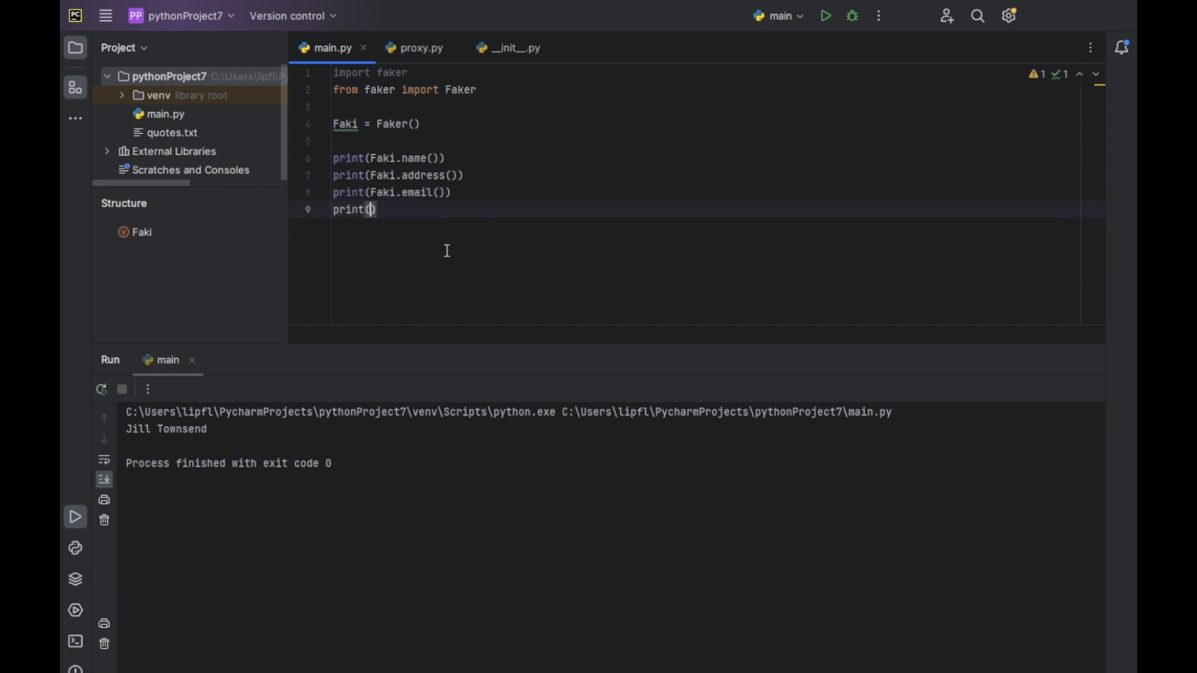
{"action": "type", "text": "Faki."}
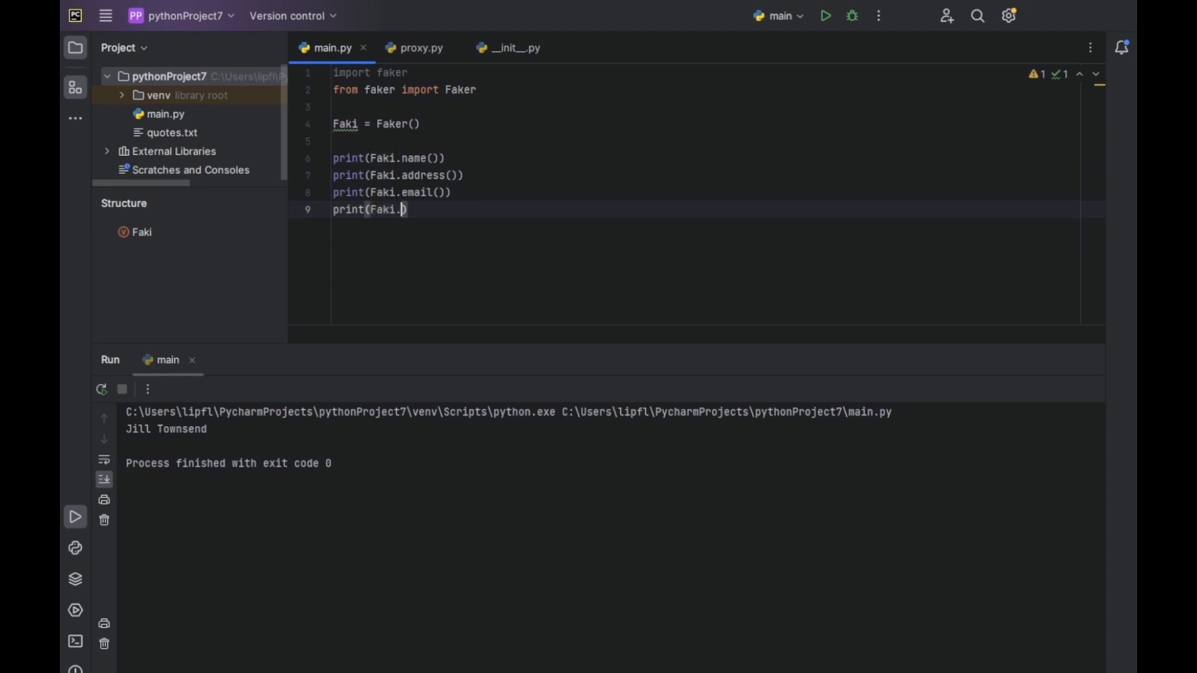
{"action": "type", "text": "phone"}
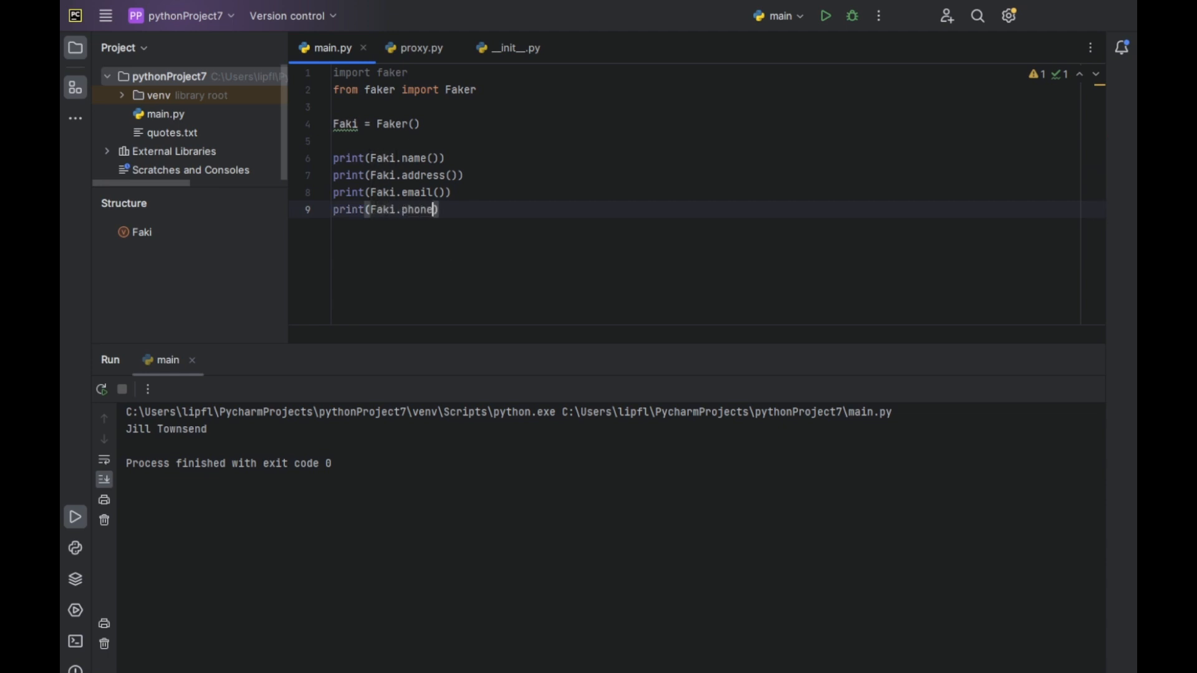
{"action": "type", "text": "_number"}
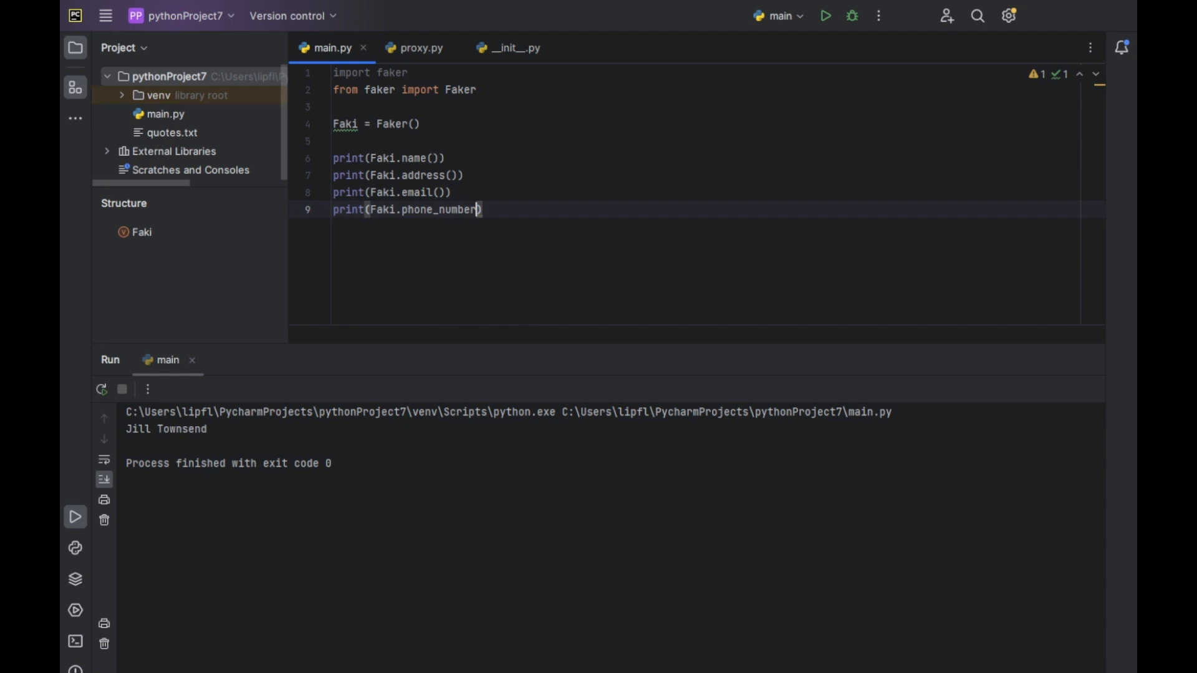
{"action": "type", "text": "()"}
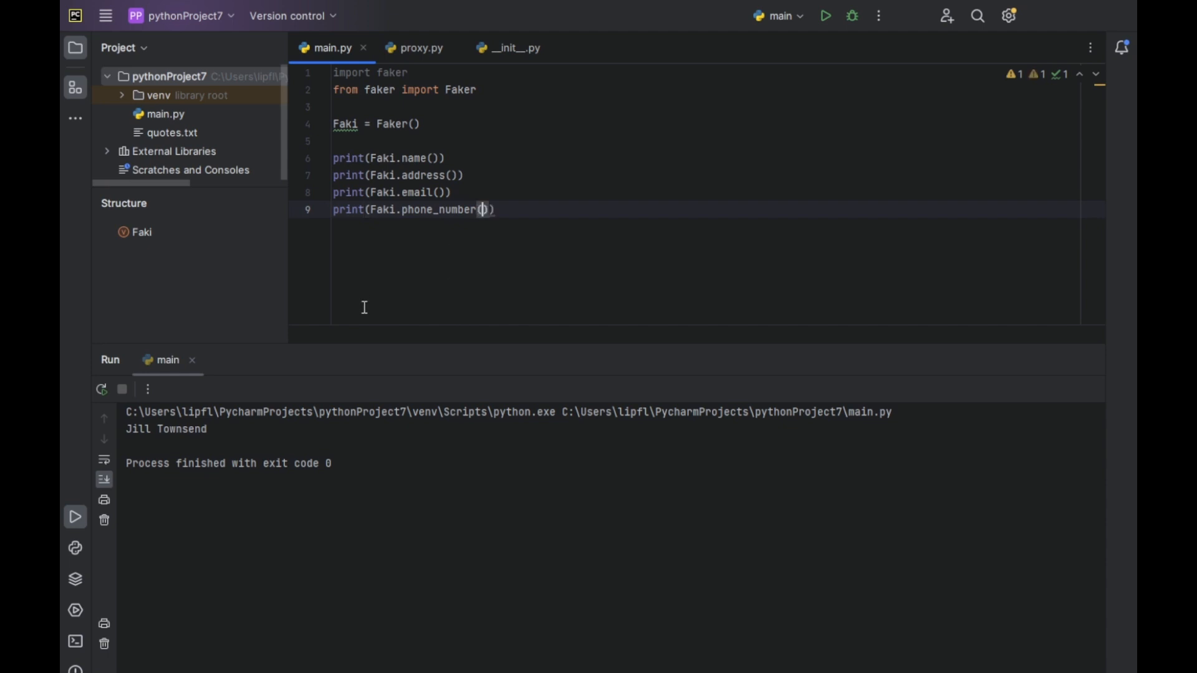
Rerun main.py to print a fake name, address, email and phone number
{"action": "left_click", "coordinate": [826, 15]}
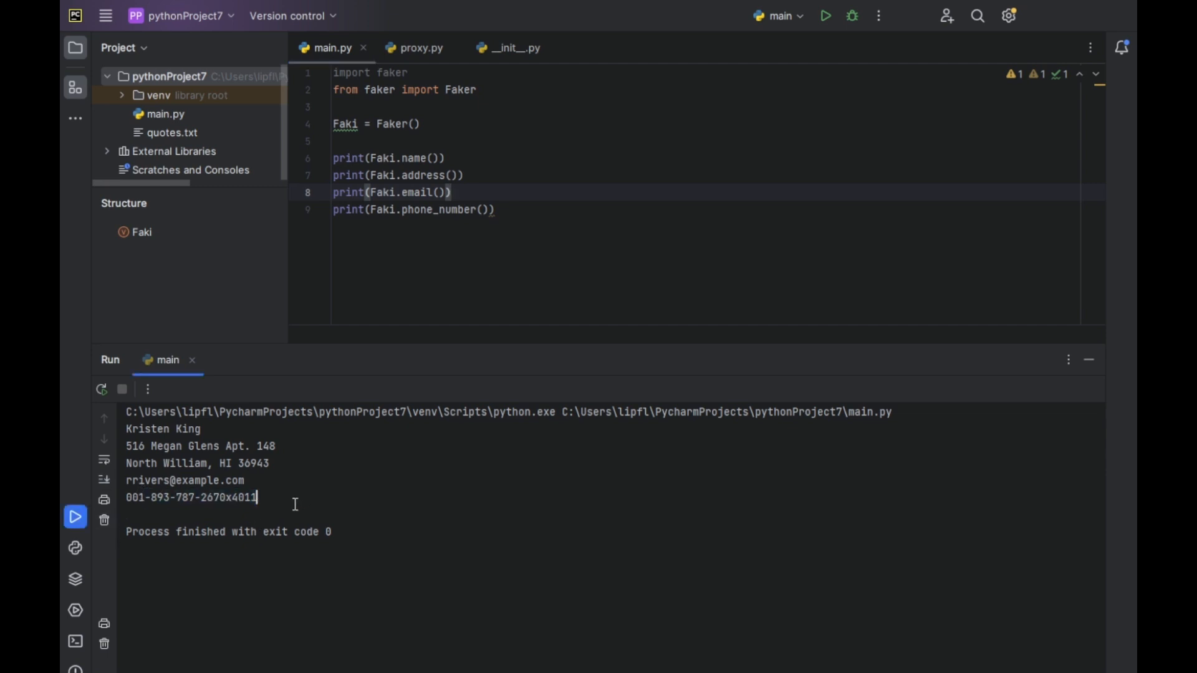
{"action": "mouse_move", "coordinate": [304, 494]}
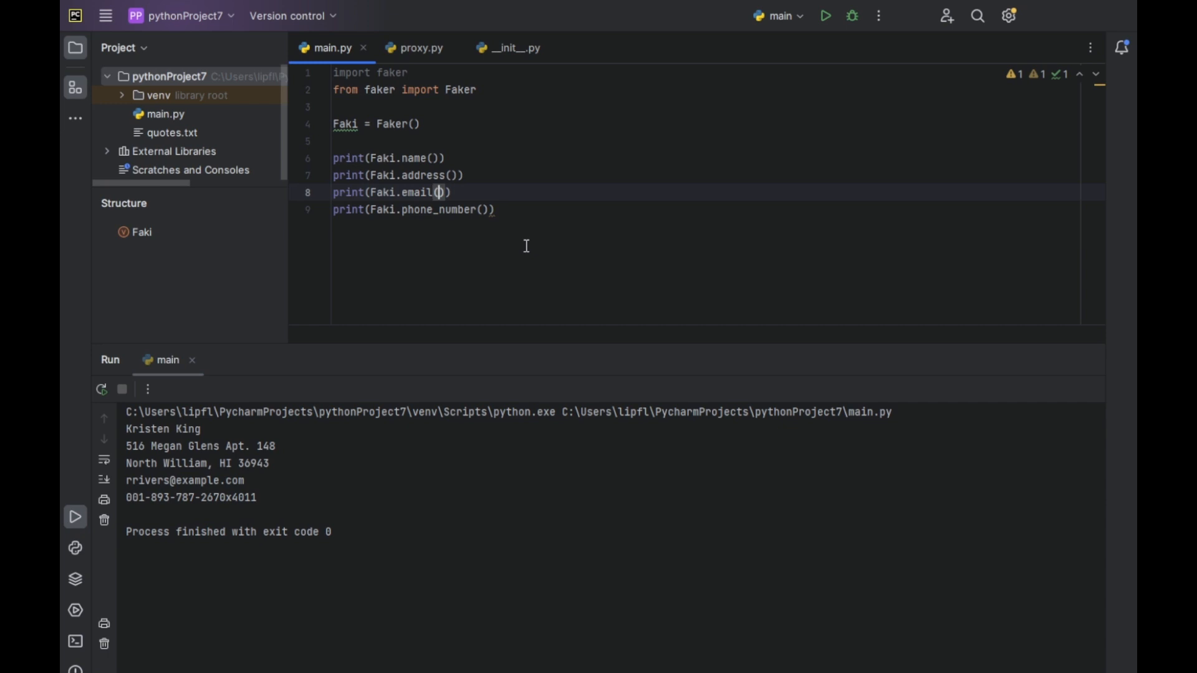
{"action": "mouse_move", "coordinate": [456, 344]}
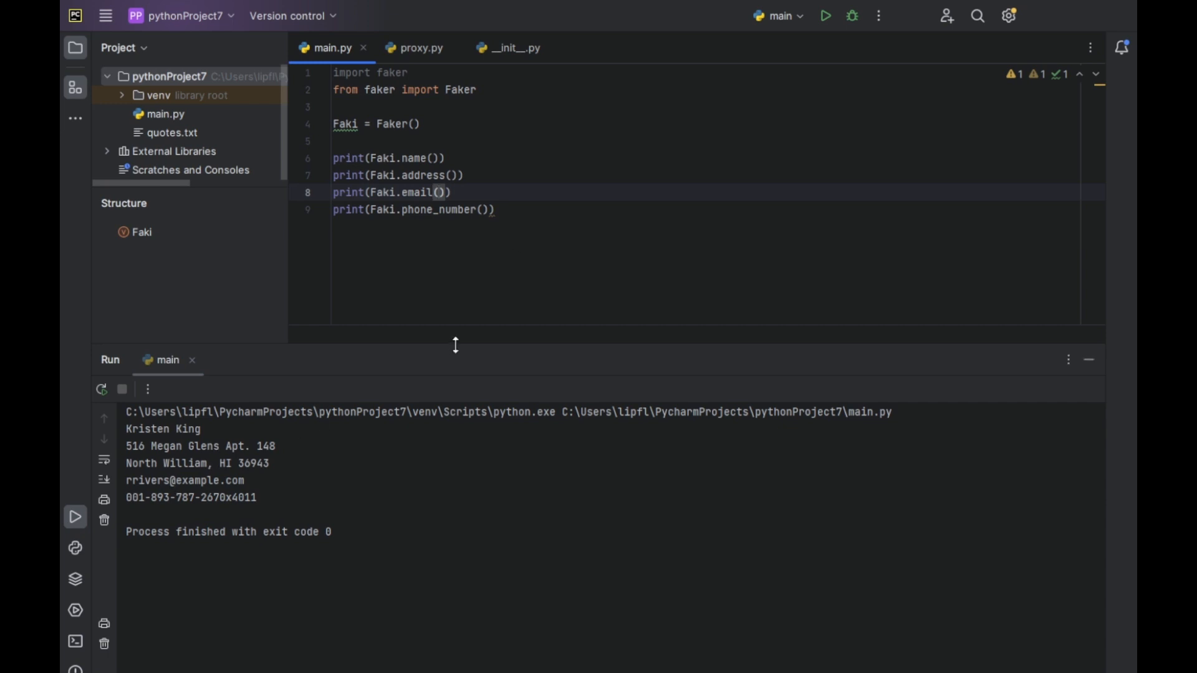
{"action": "mouse_move", "coordinate": [521, 518]}
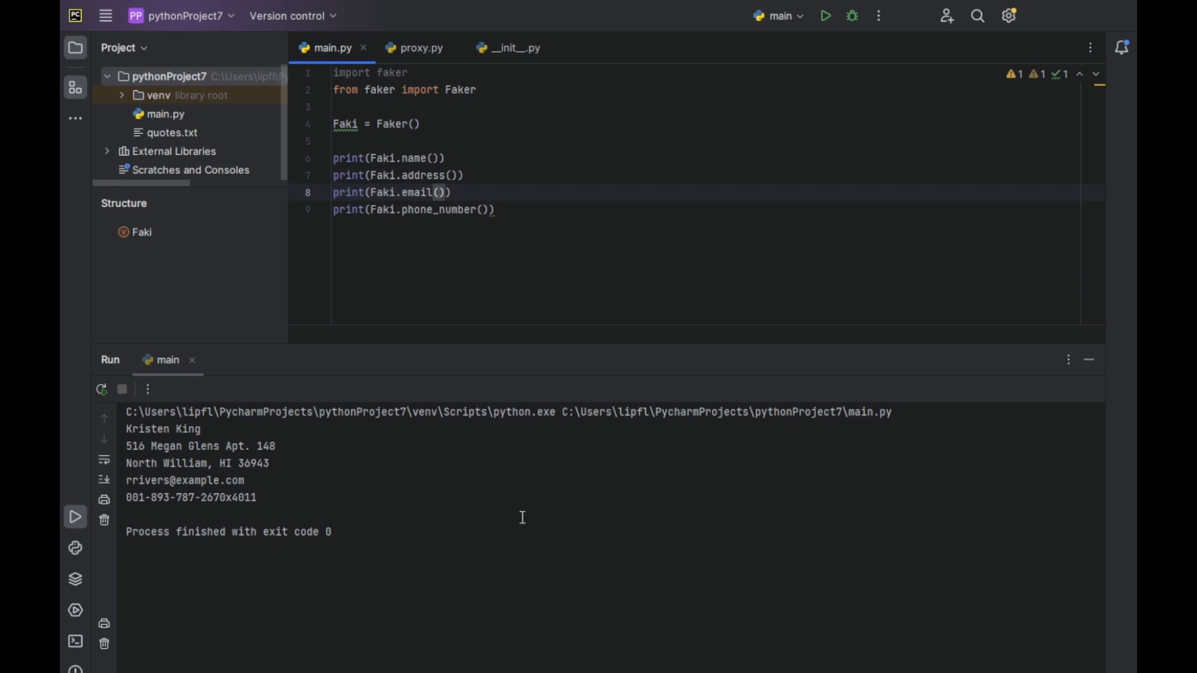
Pass domain="yahoo.com" to Faki.email() and rerun the script
{"action": "type", "text": "domain"}
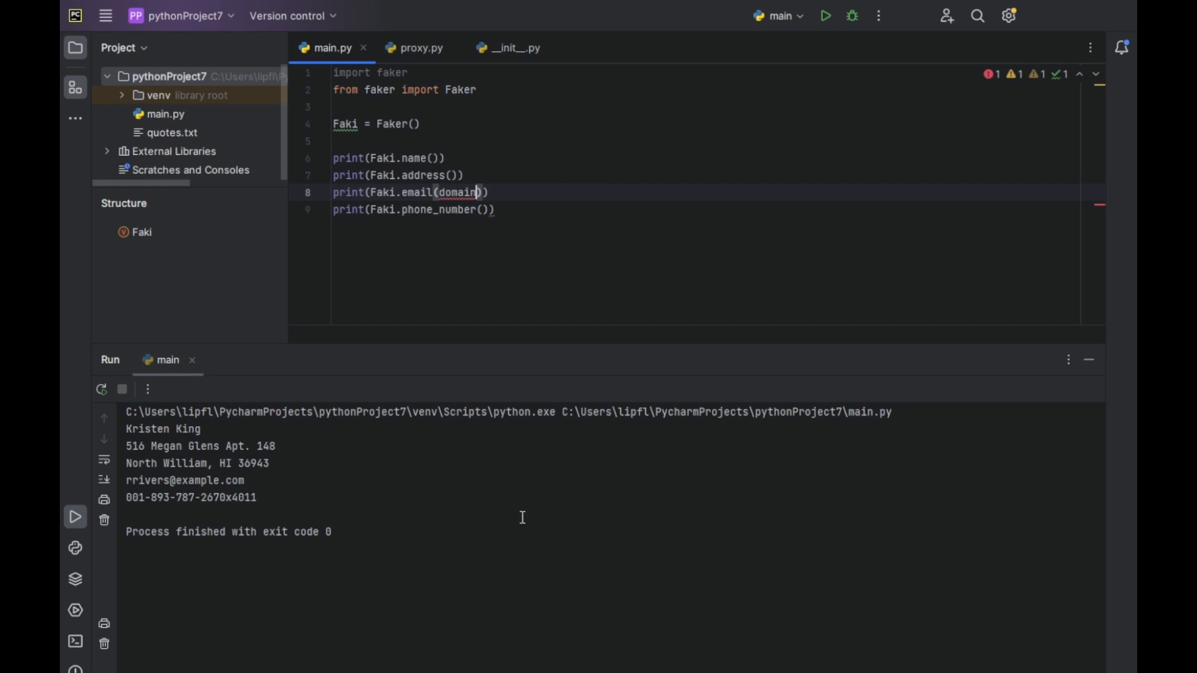
{"action": "type", "text": "=\""}
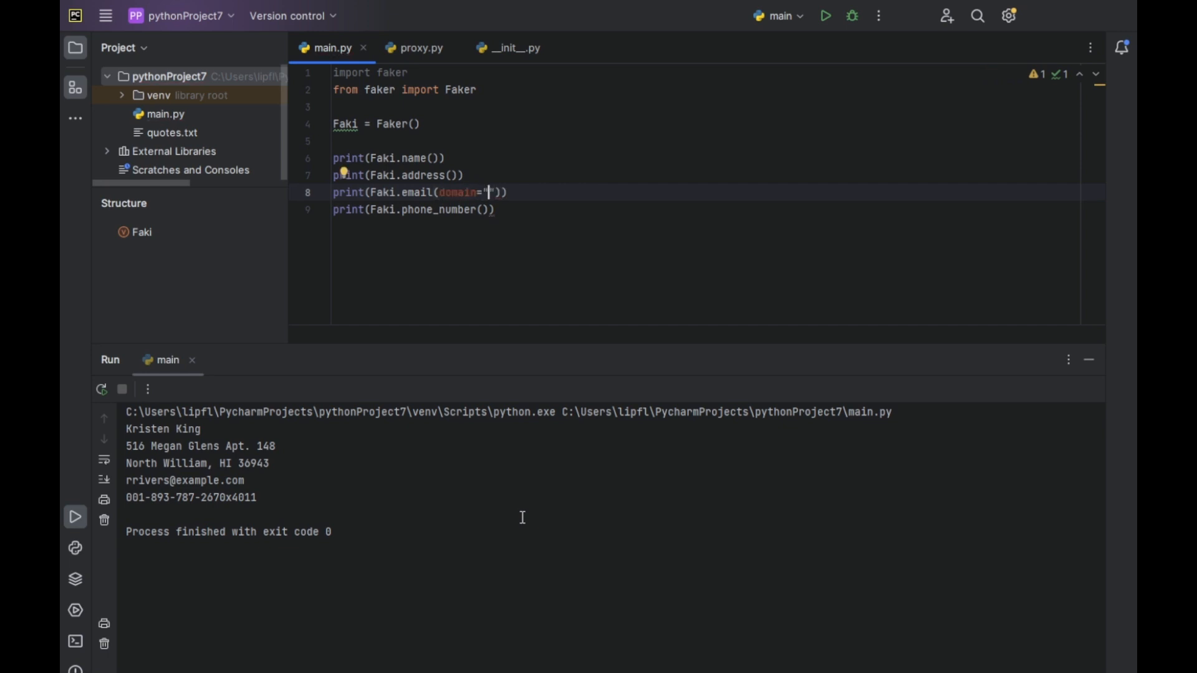
{"action": "type", "text": "yahoo.com"}
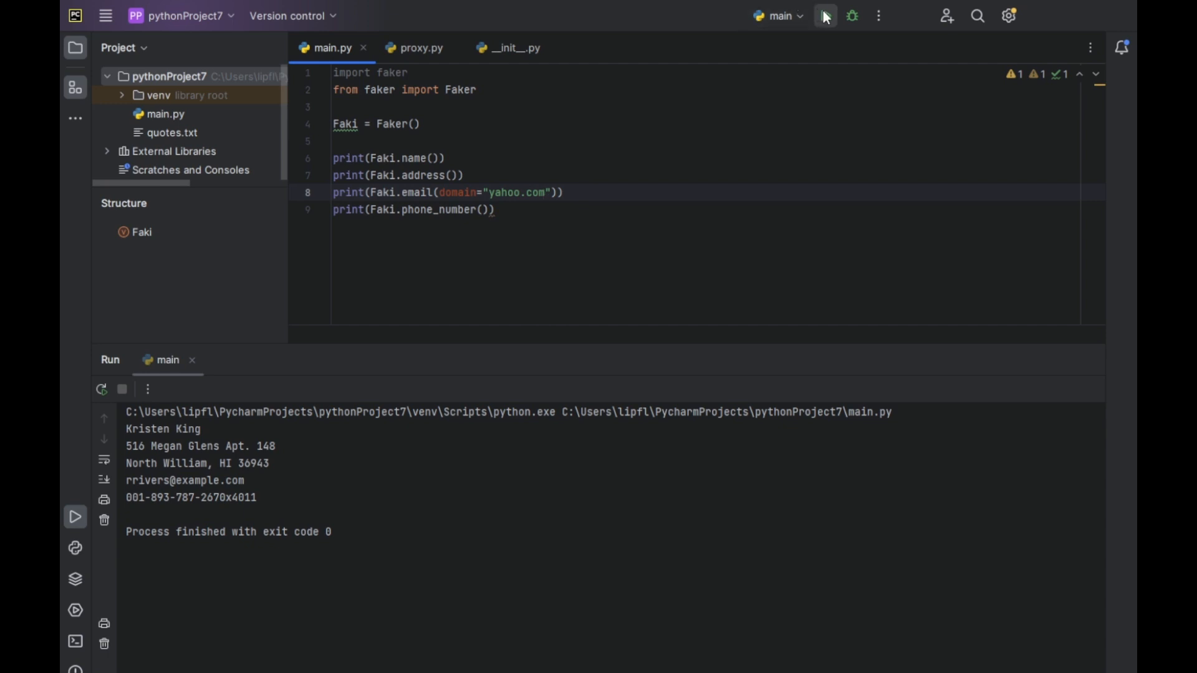
{"action": "left_click", "coordinate": [825, 15]}
{"action": "type", "text": "_fame"}
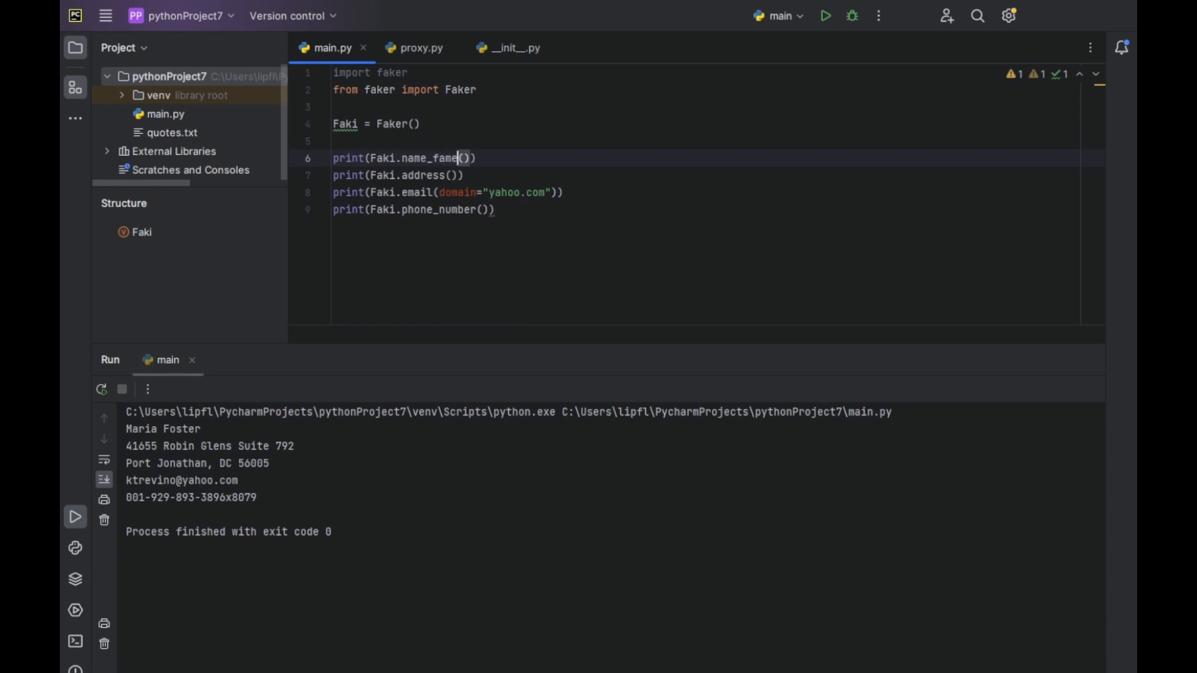
Change the name call to Faki.name_female() and rerun the script
{"action": "key", "text": "Backspace"}
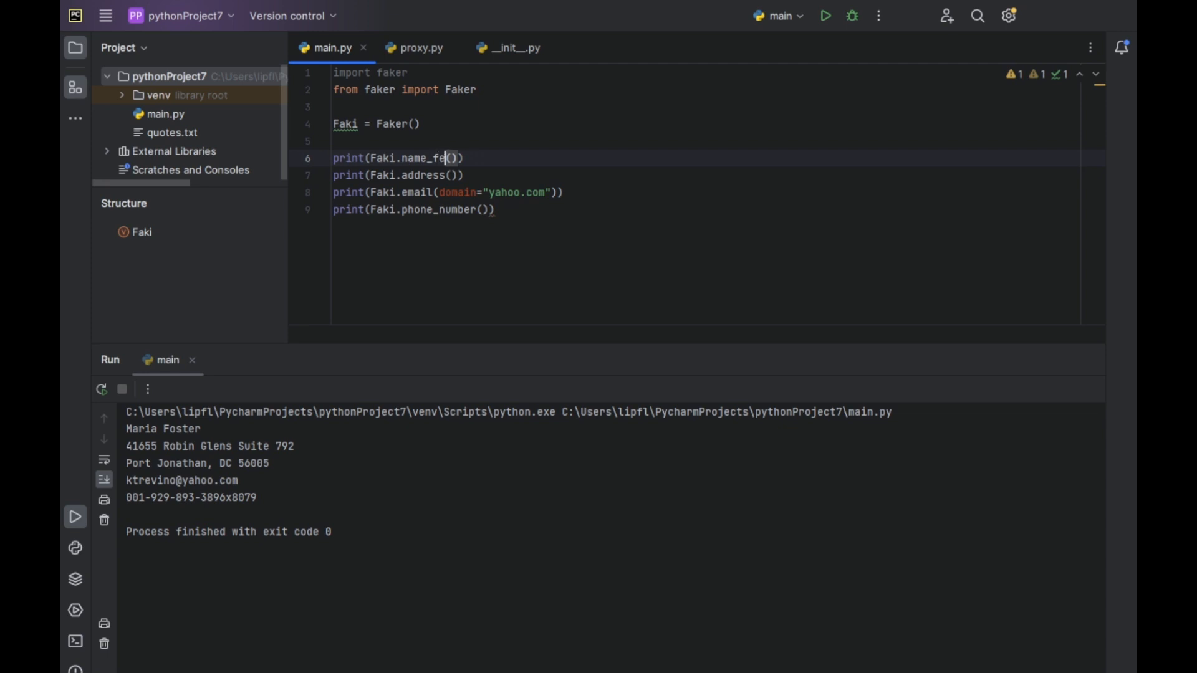
{"action": "type", "text": "male"}
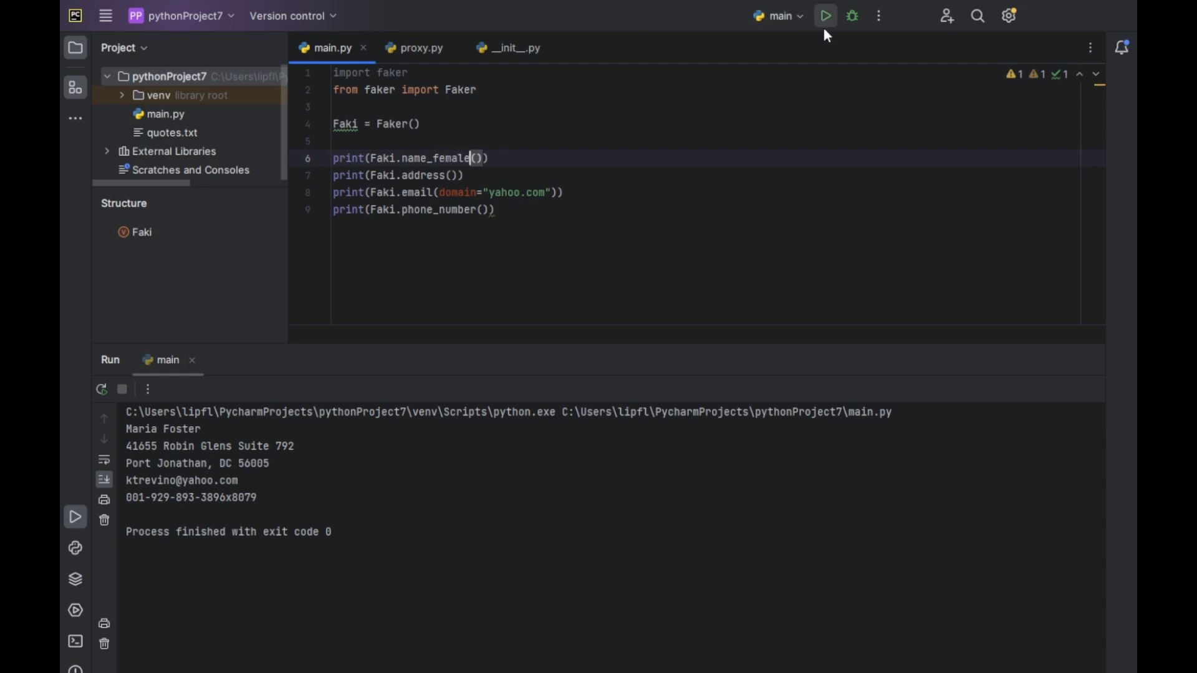
{"action": "left_click", "coordinate": [825, 15]}
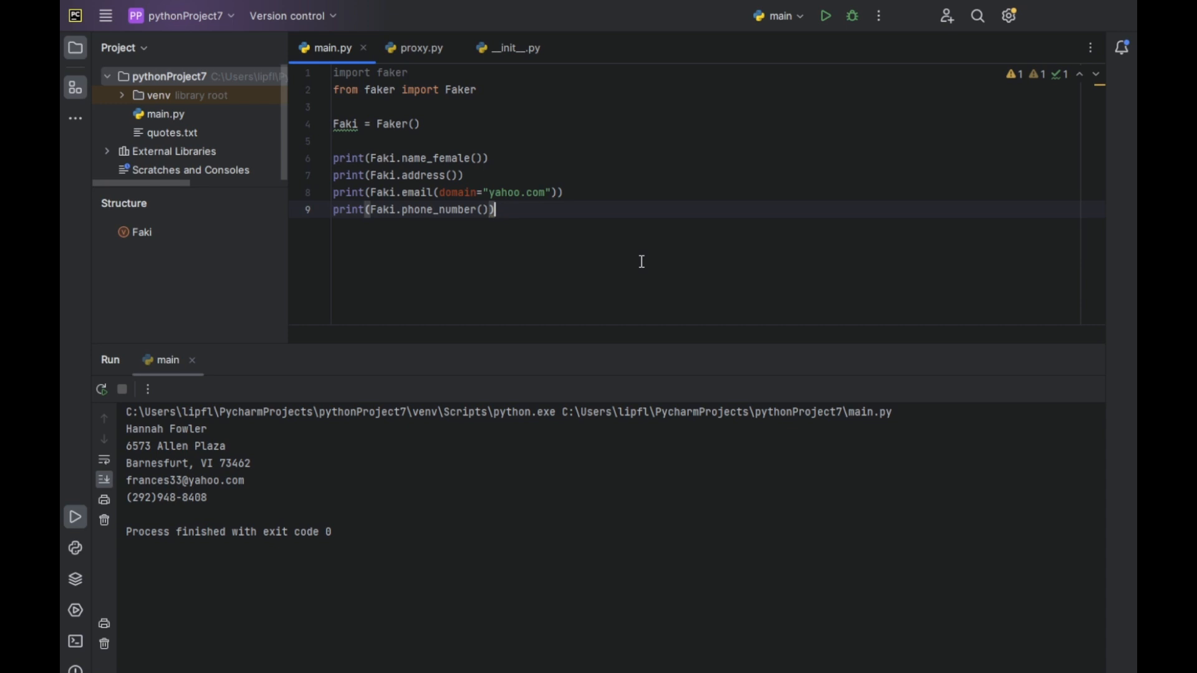
{"action": "mouse_move", "coordinate": [598, 273]}
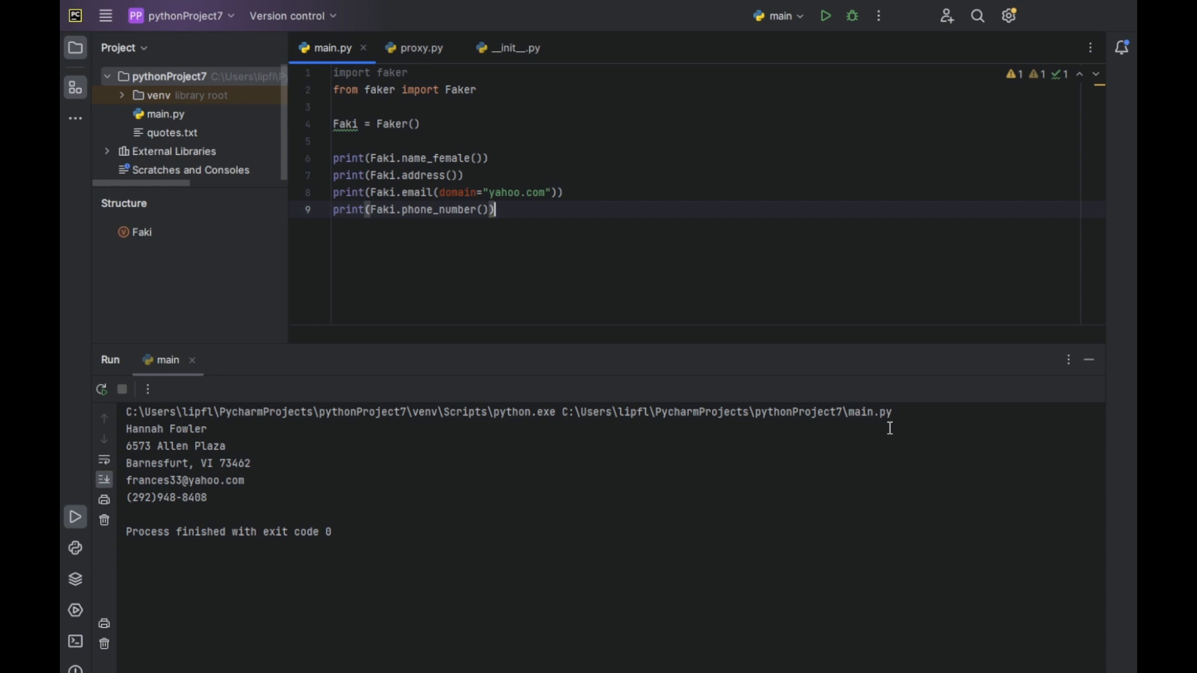
{"action": "mouse_move", "coordinate": [538, 457]}
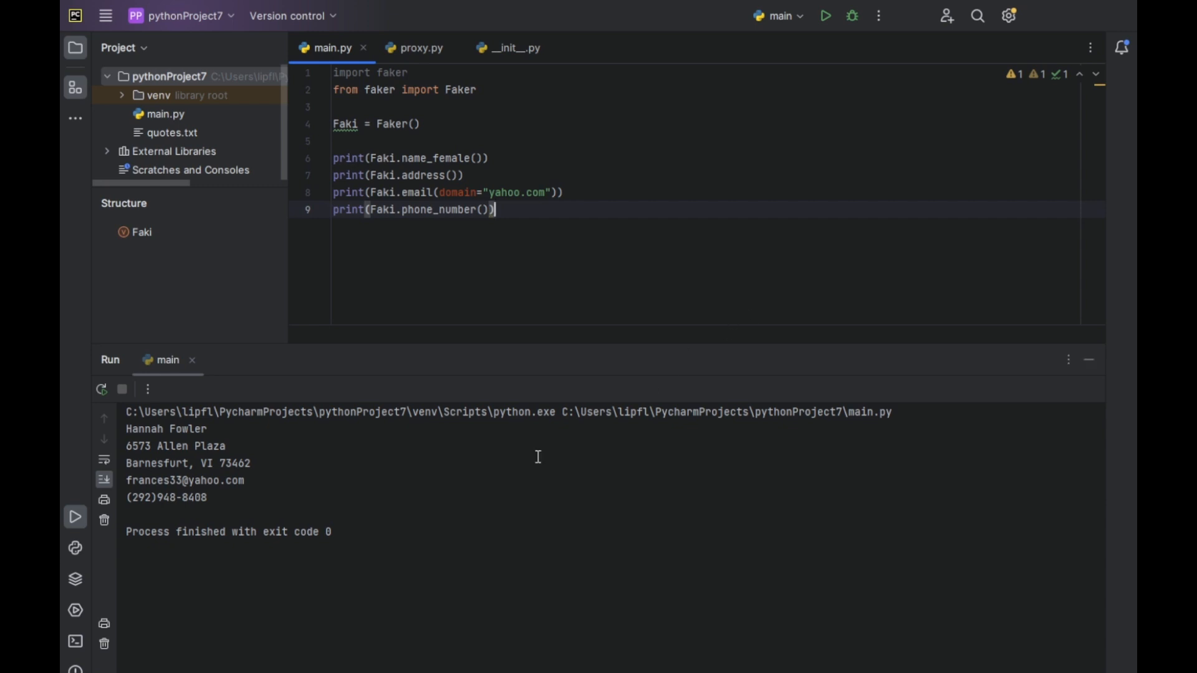
{"action": "mouse_move", "coordinate": [345, 489]}
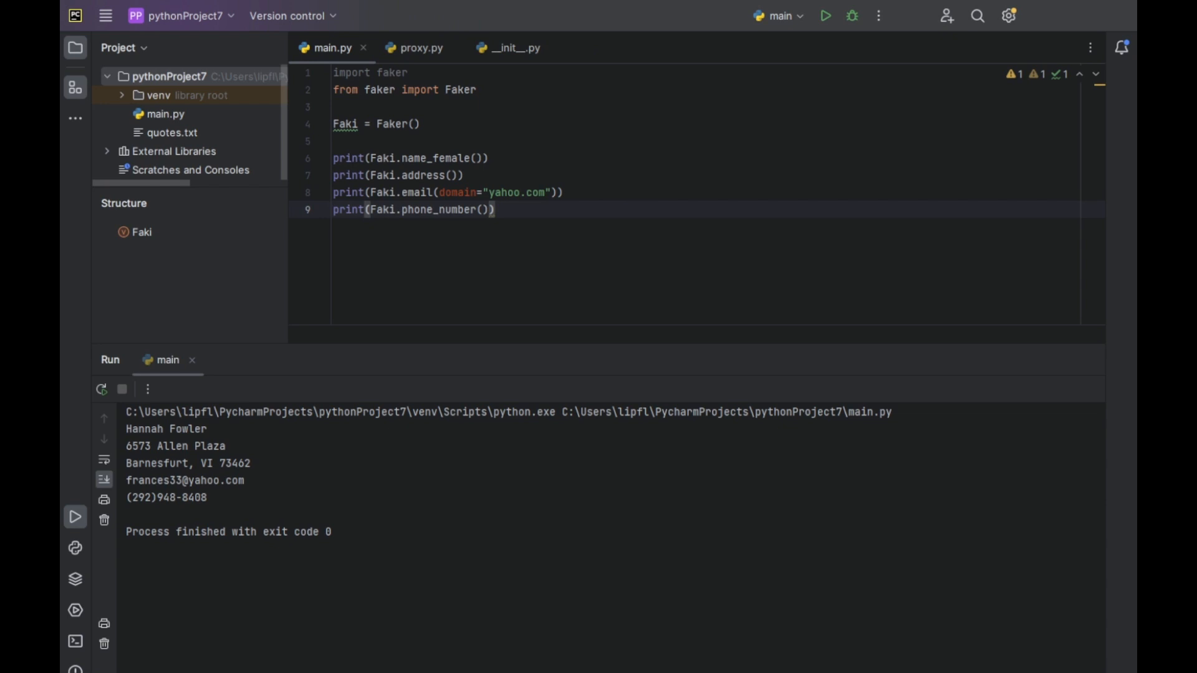
Add print(Faki.simple_profile()) on a new line 10 and run the script
{"action": "key", "text": "Return"}
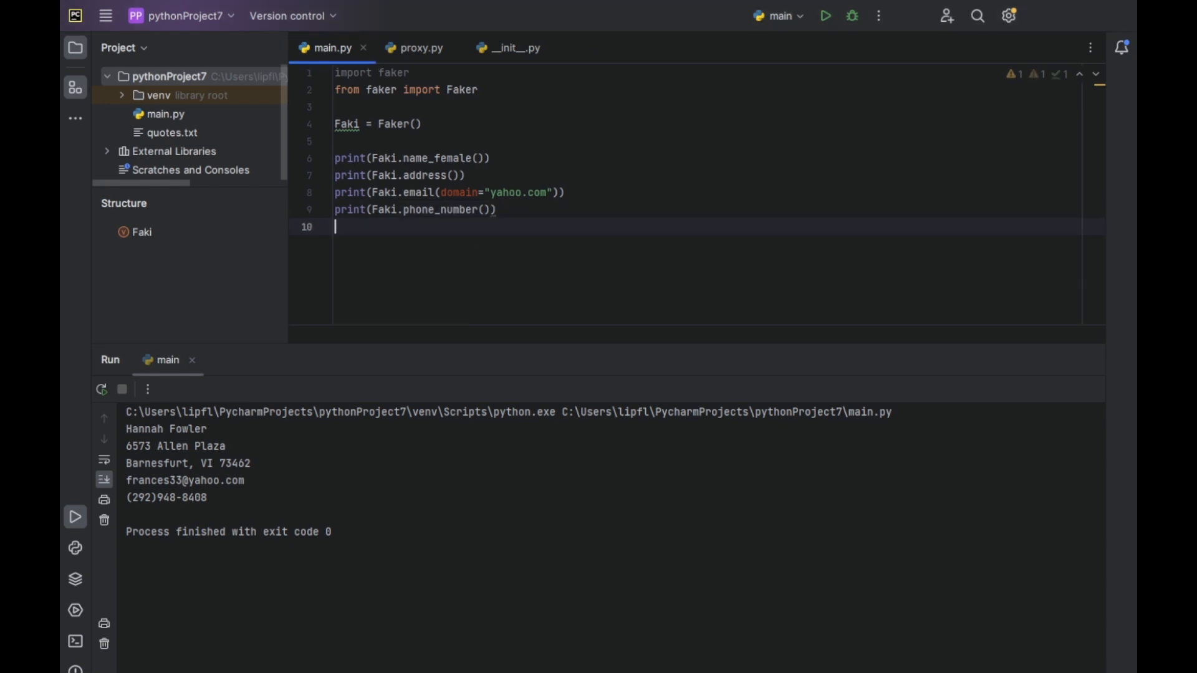
{"action": "type", "text": "print()"}
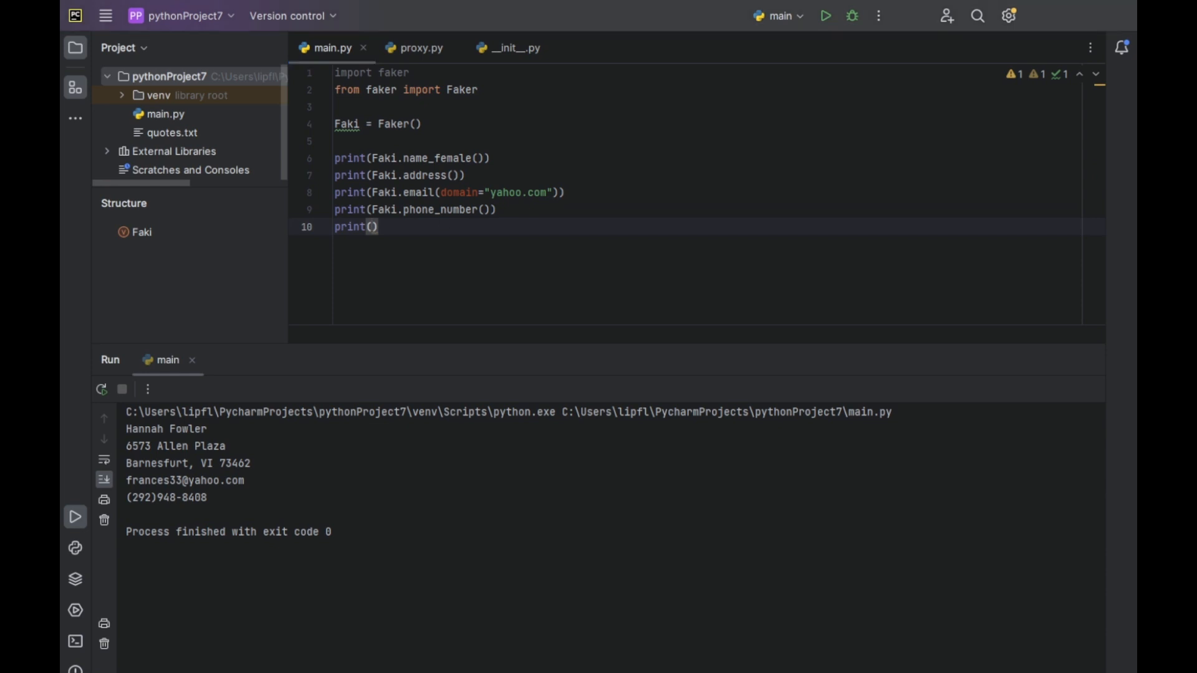
{"action": "left_click", "coordinate": [424, 192]}
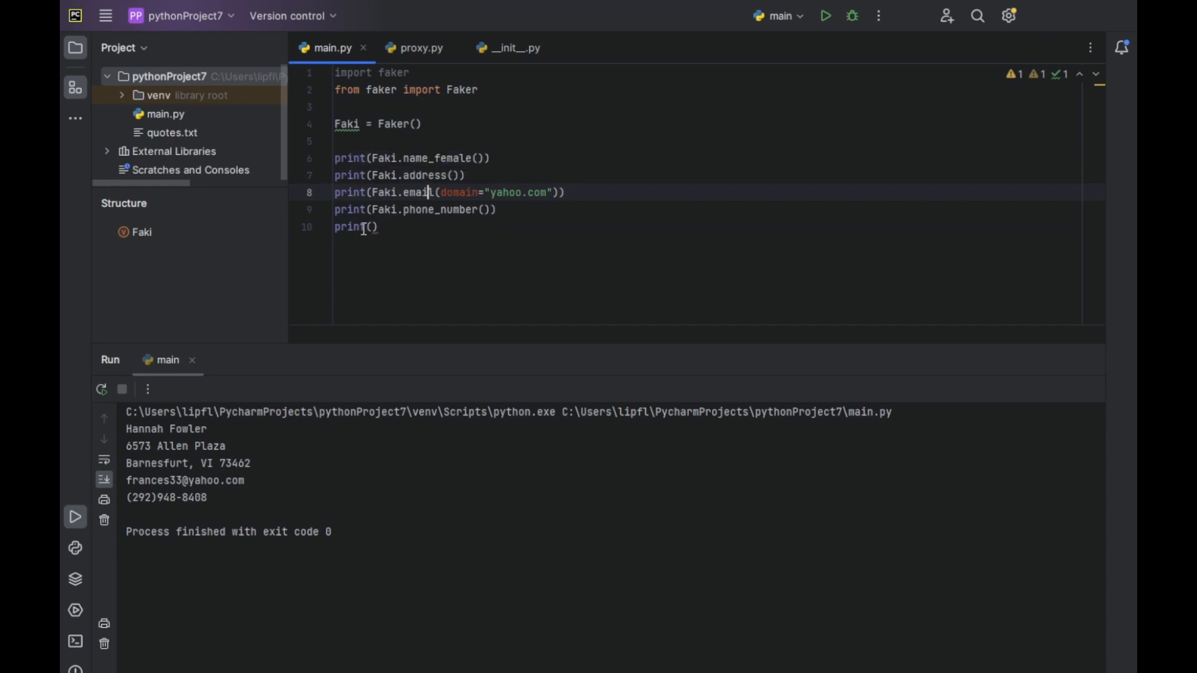
{"action": "type", "text": "Faki"}
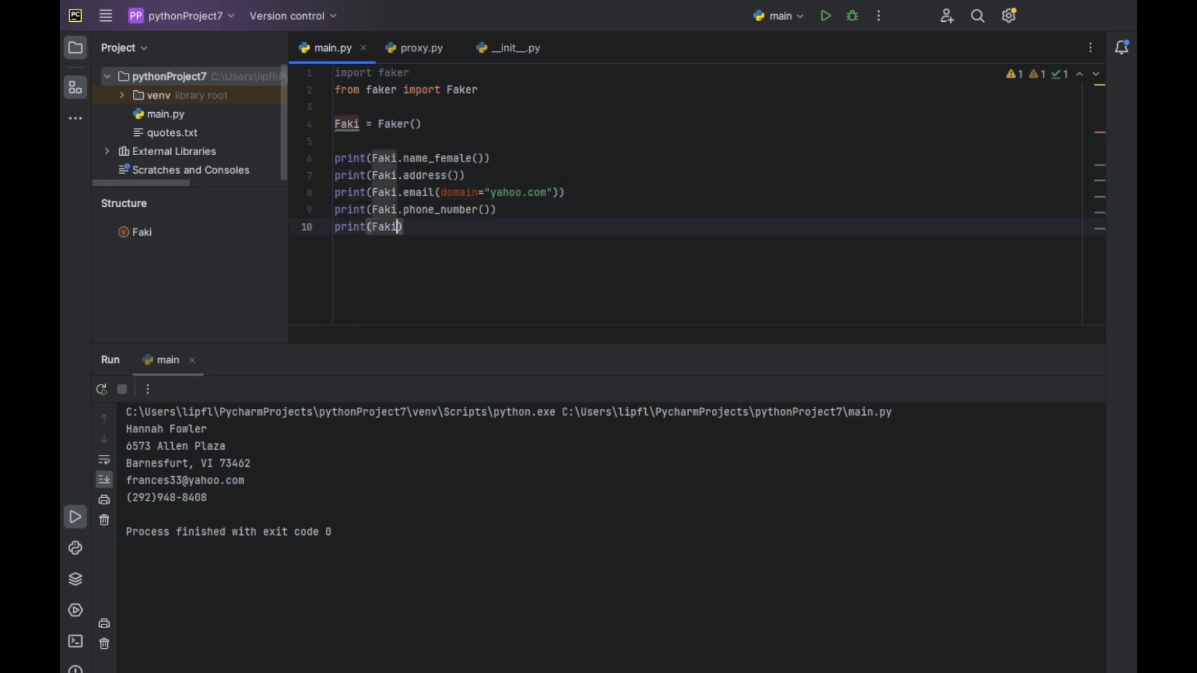
{"action": "type", "text": ".simple"}
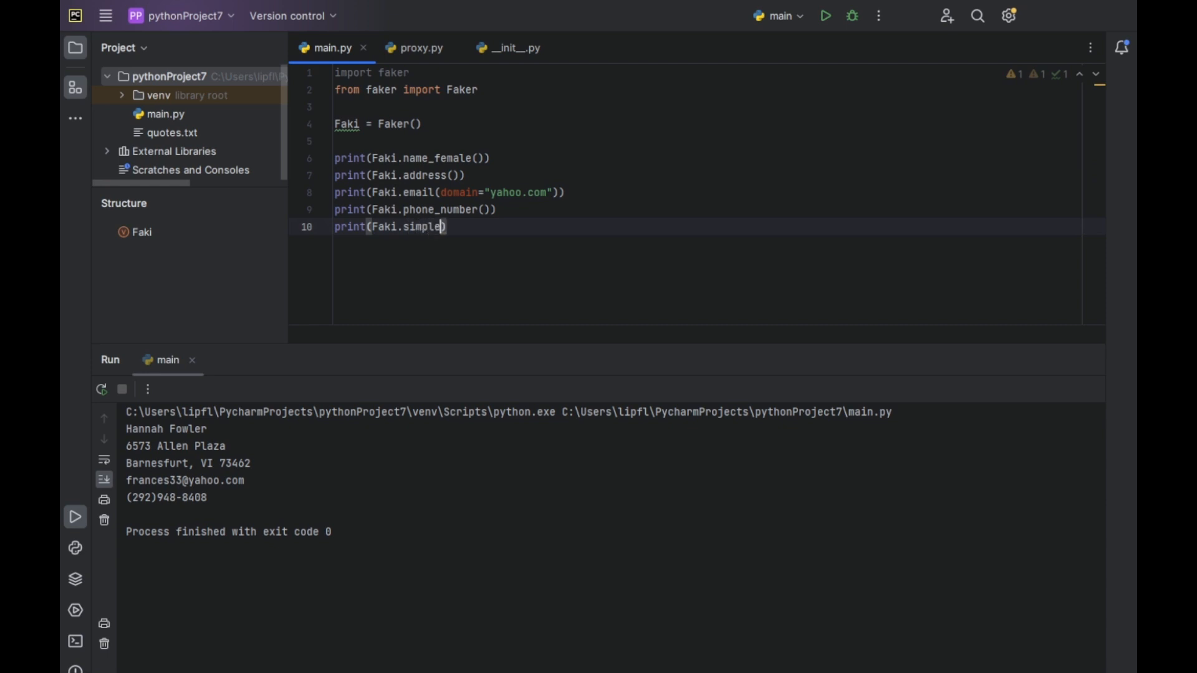
{"action": "type", "text": "_profil"}
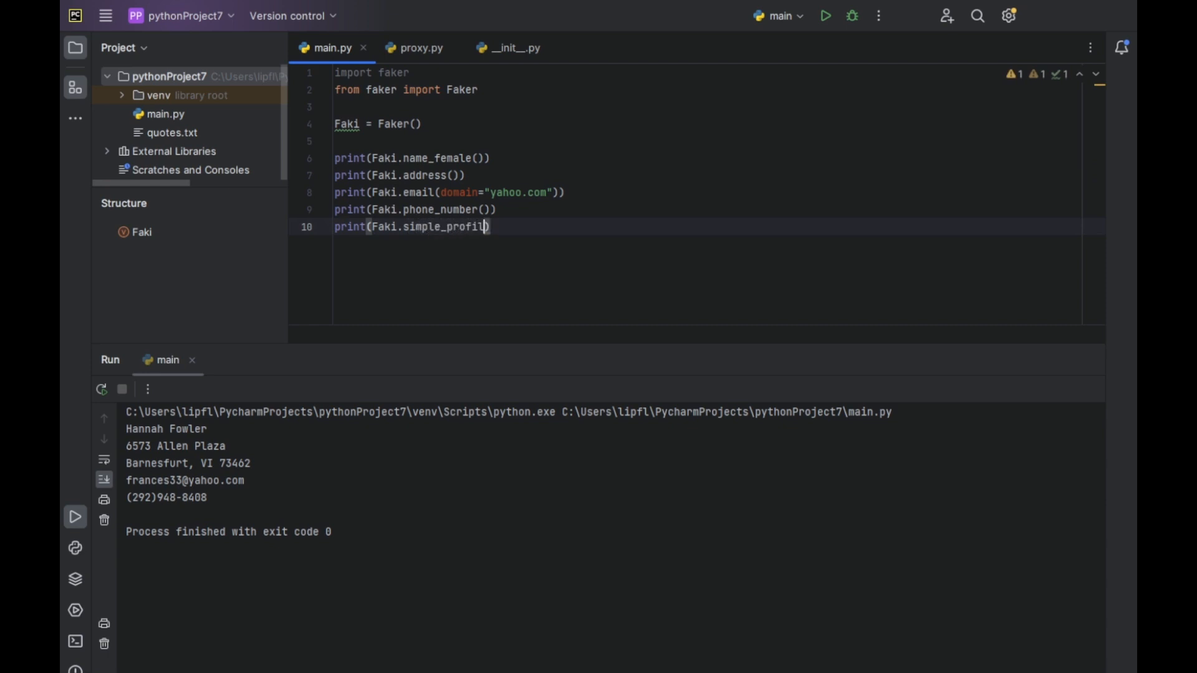
{"action": "left_click", "coordinate": [826, 15]}
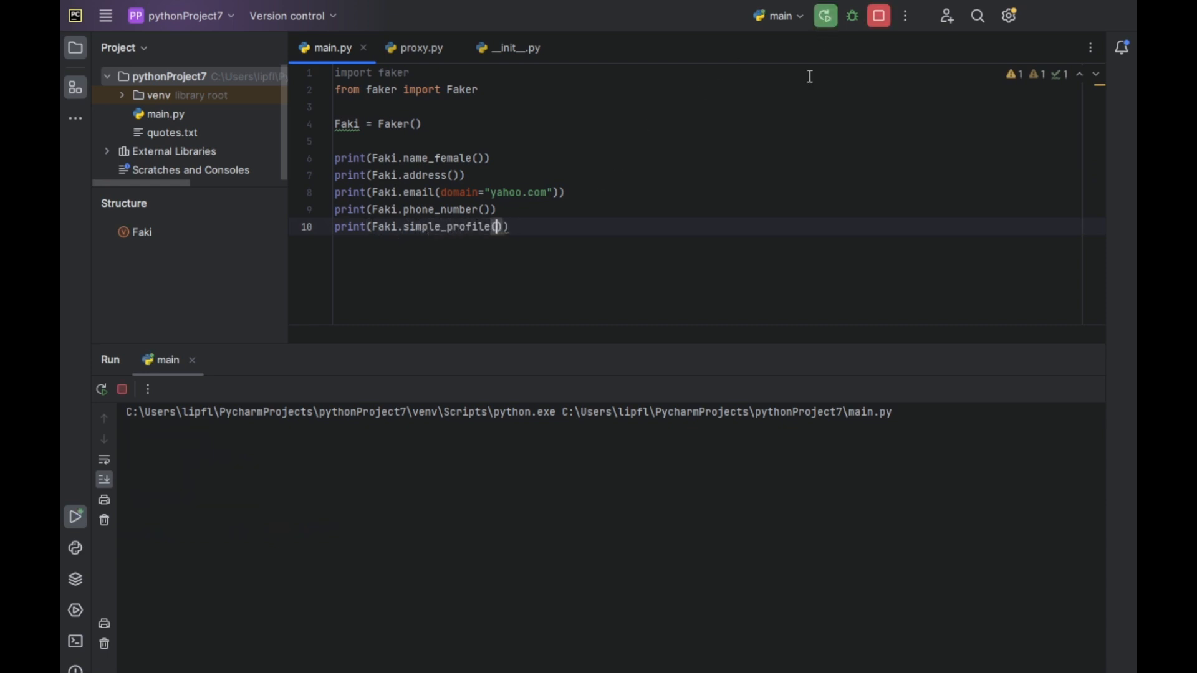
Run main.py again so the simple profile dictionary appears in the console
{"action": "left_click", "coordinate": [826, 15]}
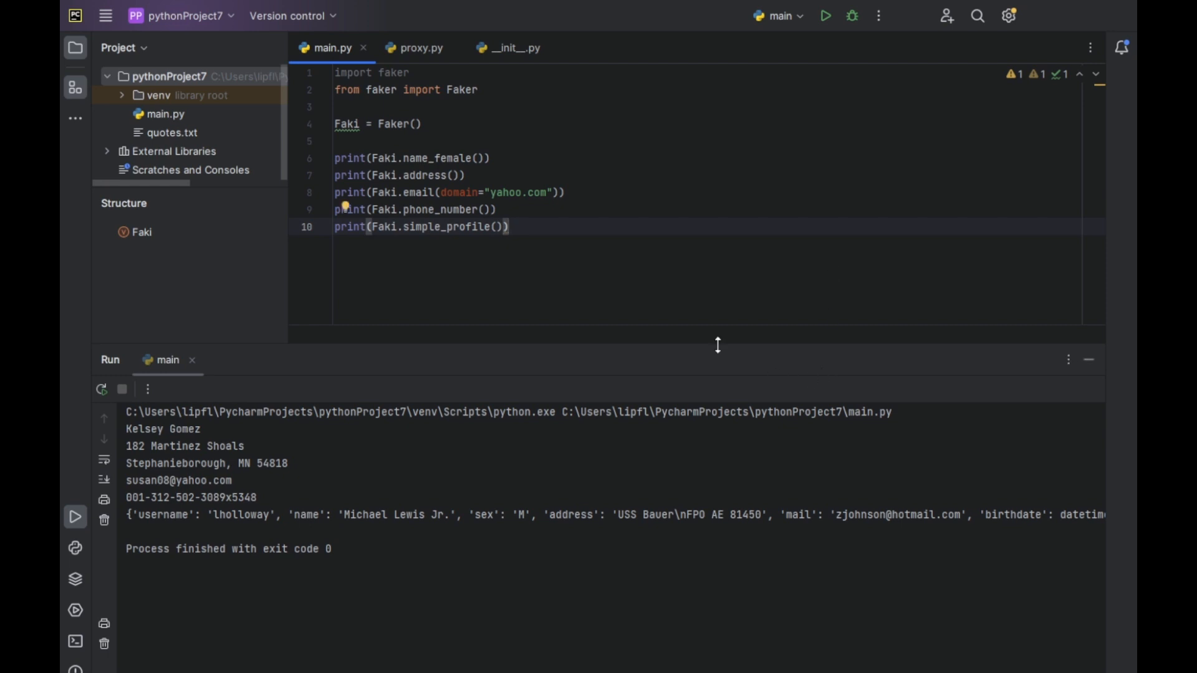
{"action": "mouse_move", "coordinate": [776, 350]}
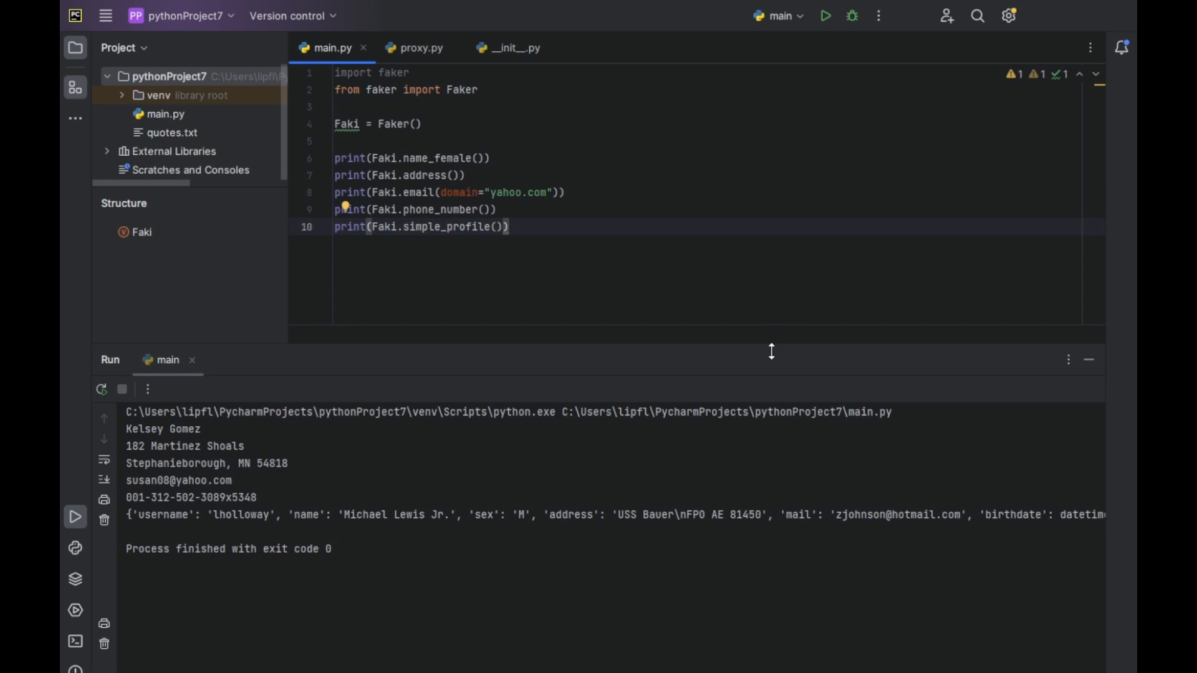
{"action": "mouse_move", "coordinate": [768, 363]}
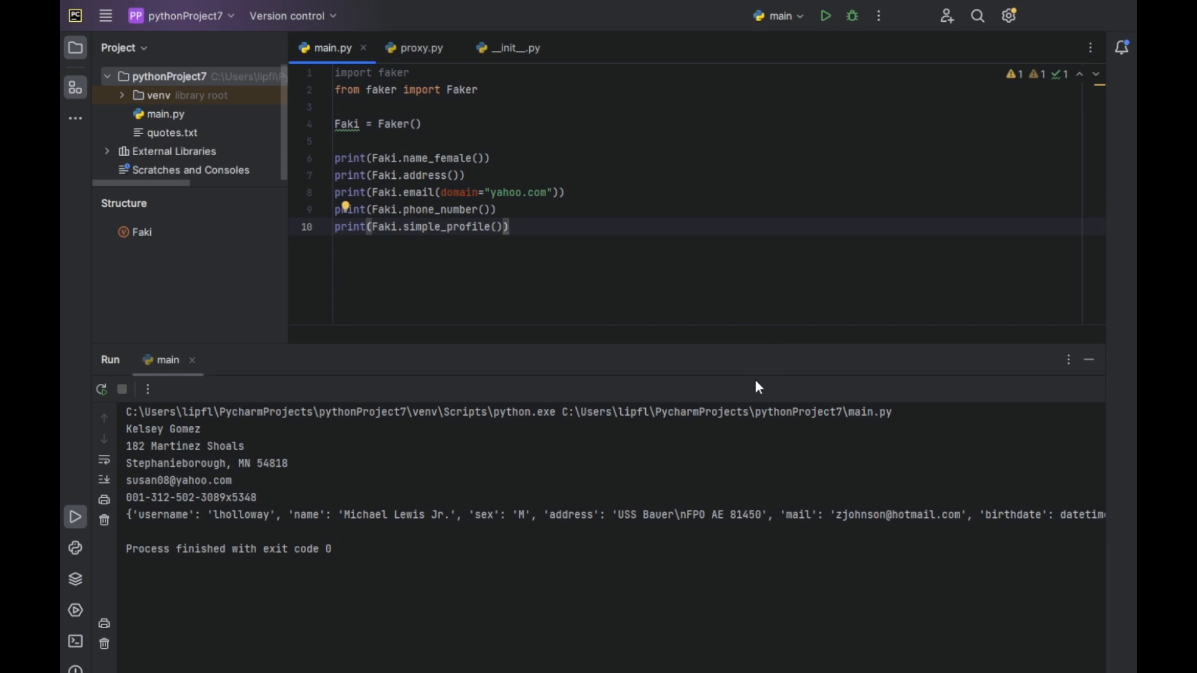
{"action": "mouse_move", "coordinate": [782, 387]}
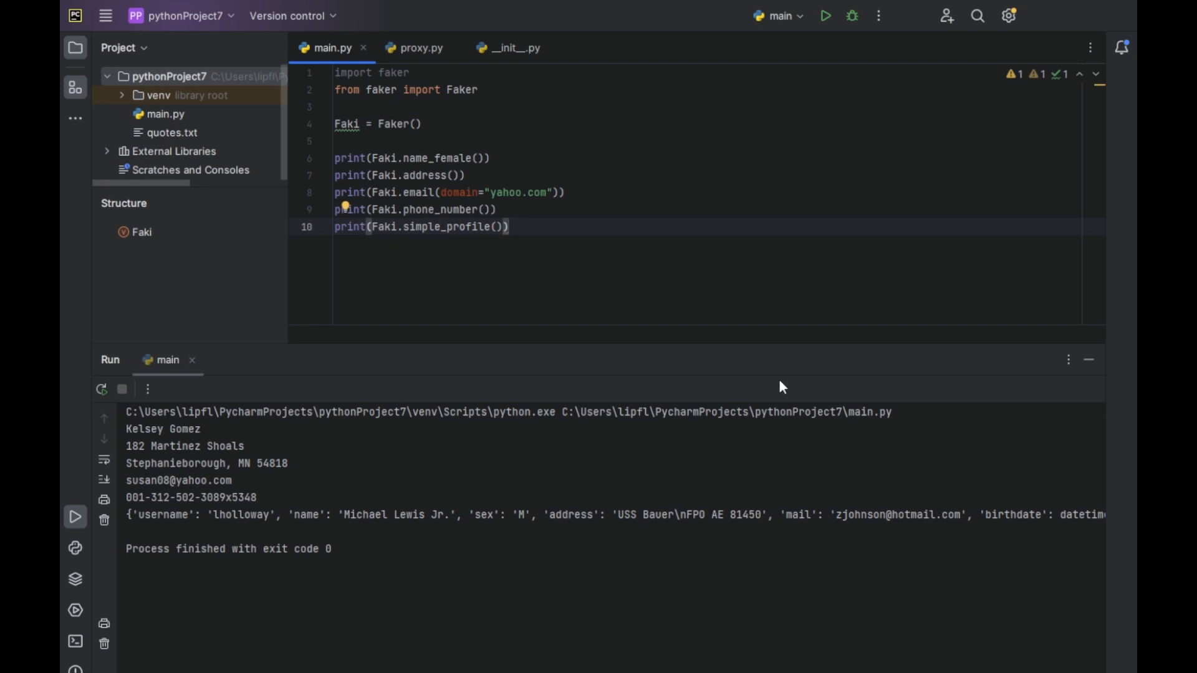
{"action": "mouse_move", "coordinate": [806, 343]}
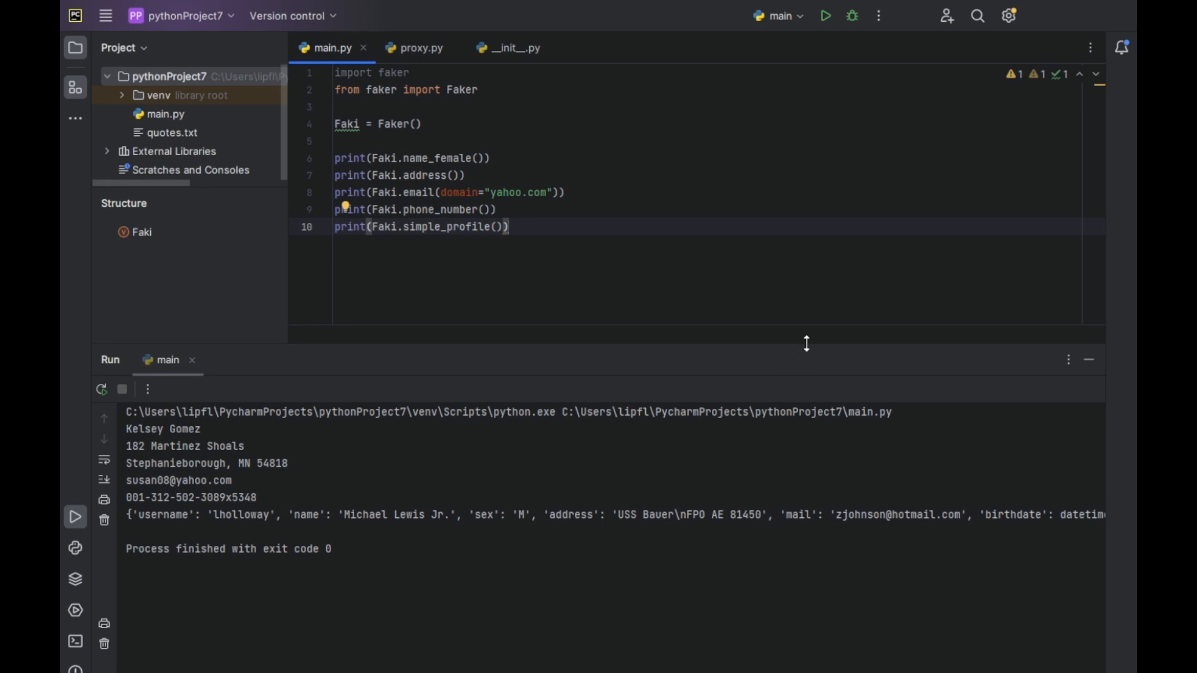
{"action": "mouse_move", "coordinate": [820, 318]}
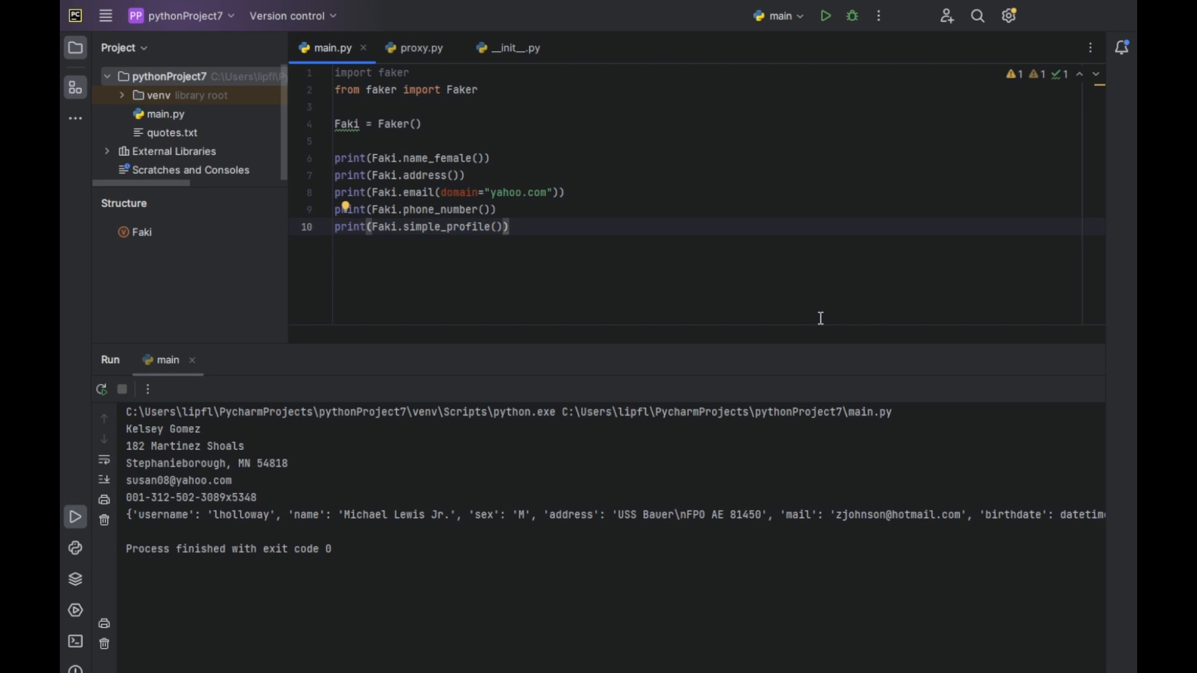
{"action": "mouse_move", "coordinate": [817, 337]}
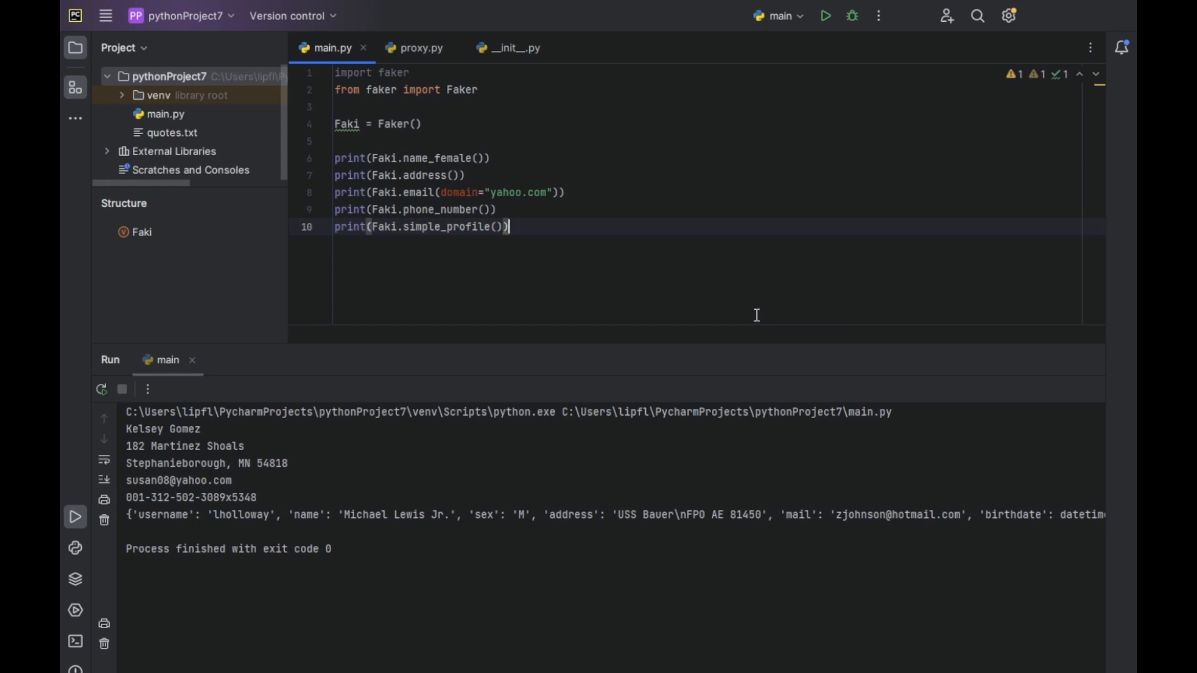
Add print(Faki.paragraph()) on line 11 and rerun to print a fake paragraph
{"action": "type", "text": "print"}
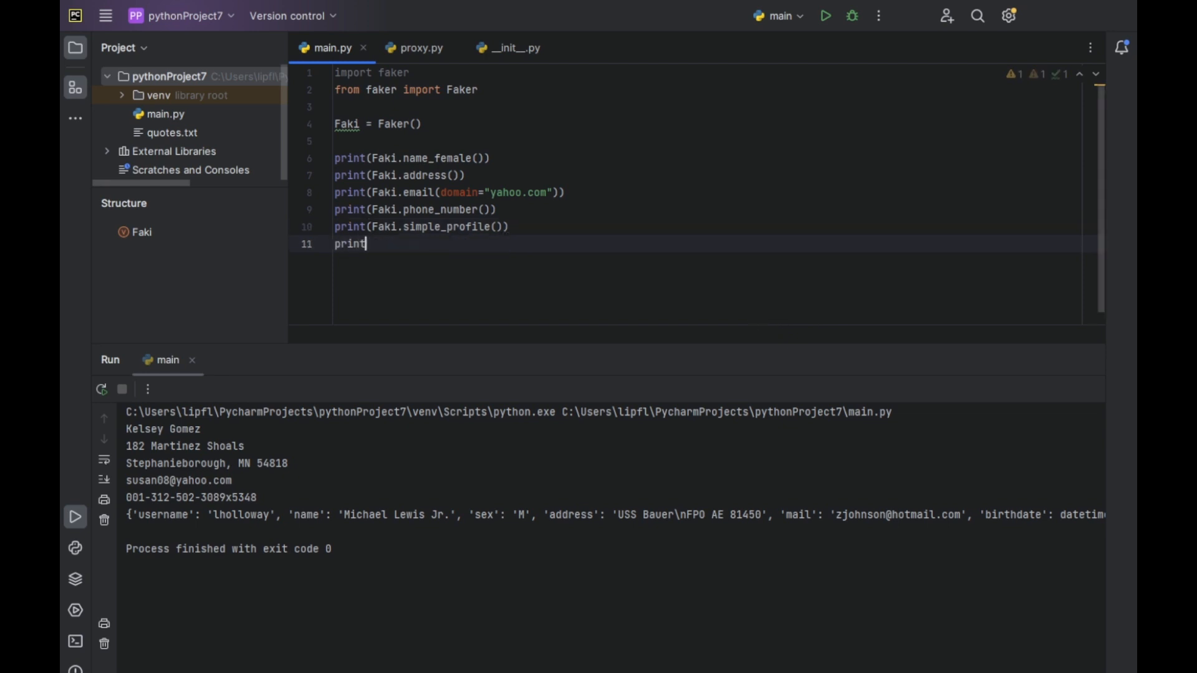
{"action": "type", "text": "(Faki)"}
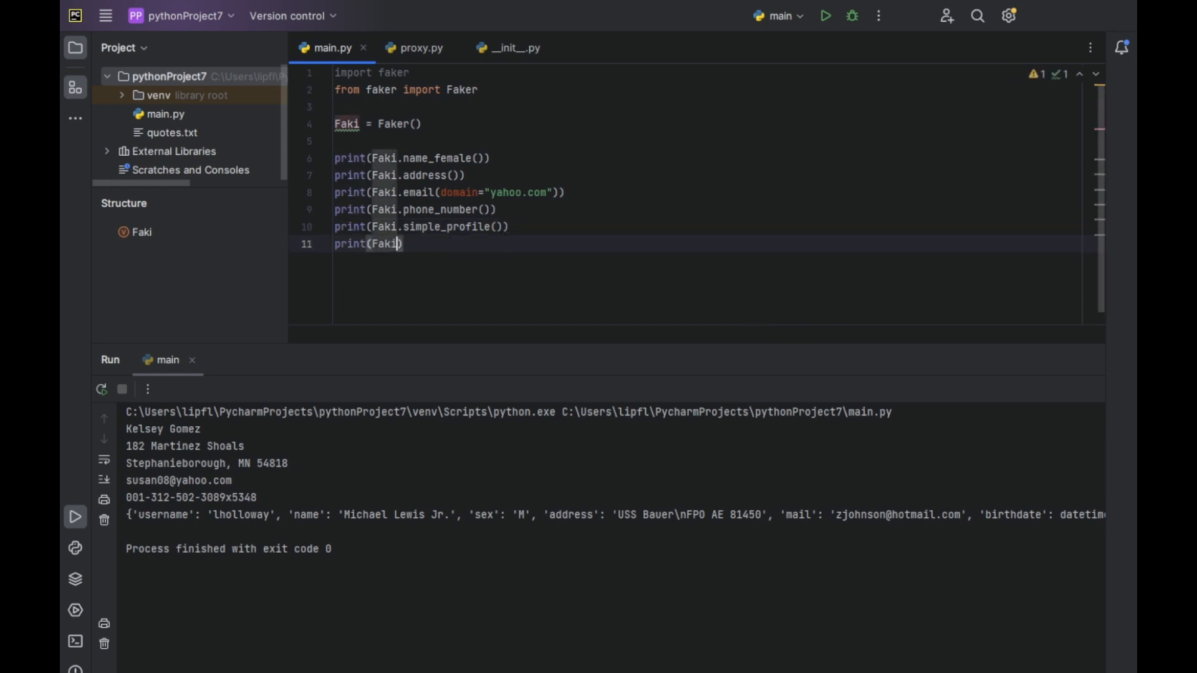
{"action": "type", "text": ".pa"}
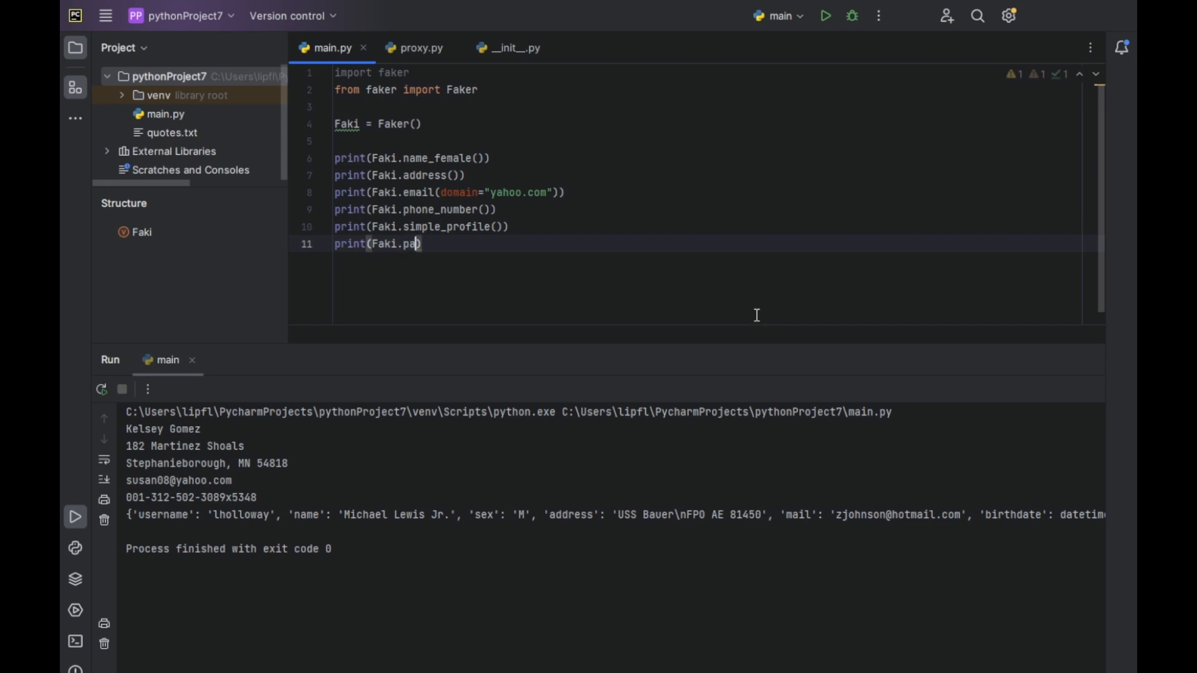
{"action": "type", "text": "ragraph"}
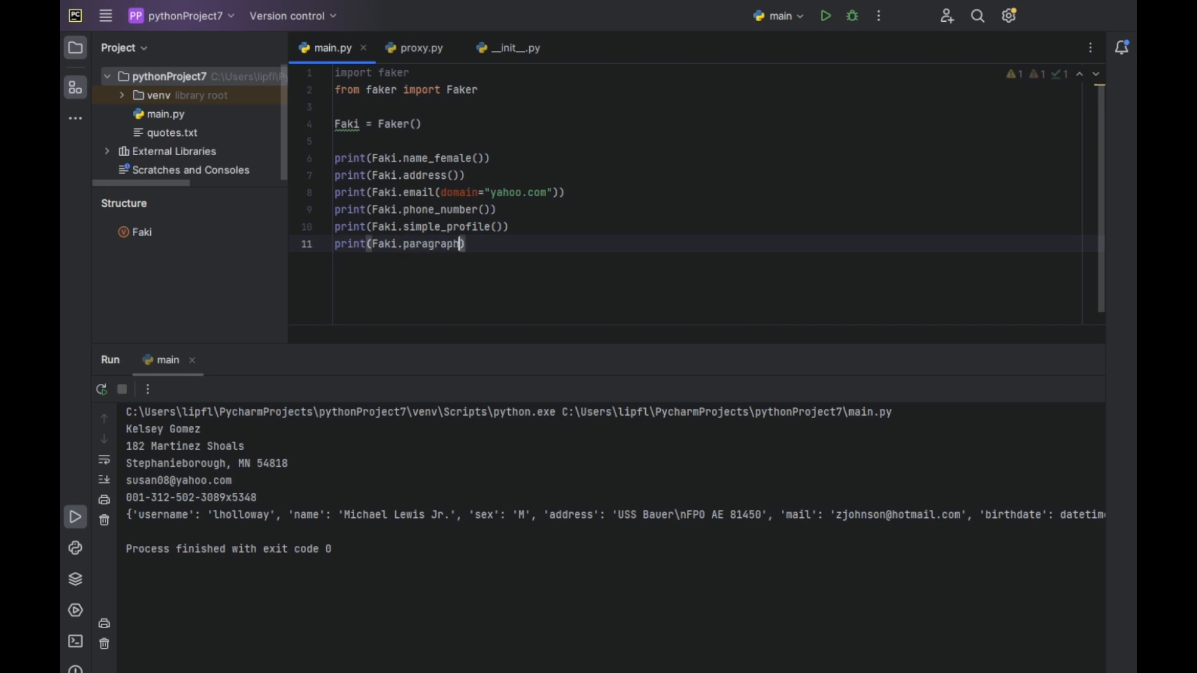
{"action": "left_click", "coordinate": [825, 15]}
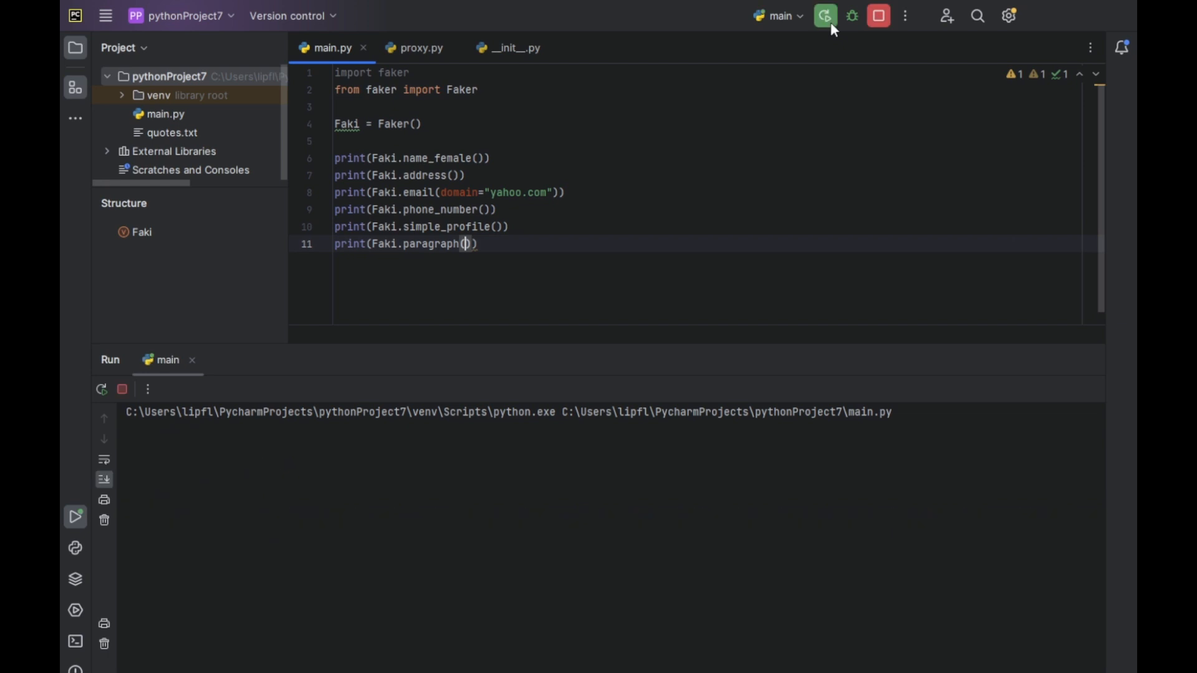
{"action": "left_click", "coordinate": [825, 15]}
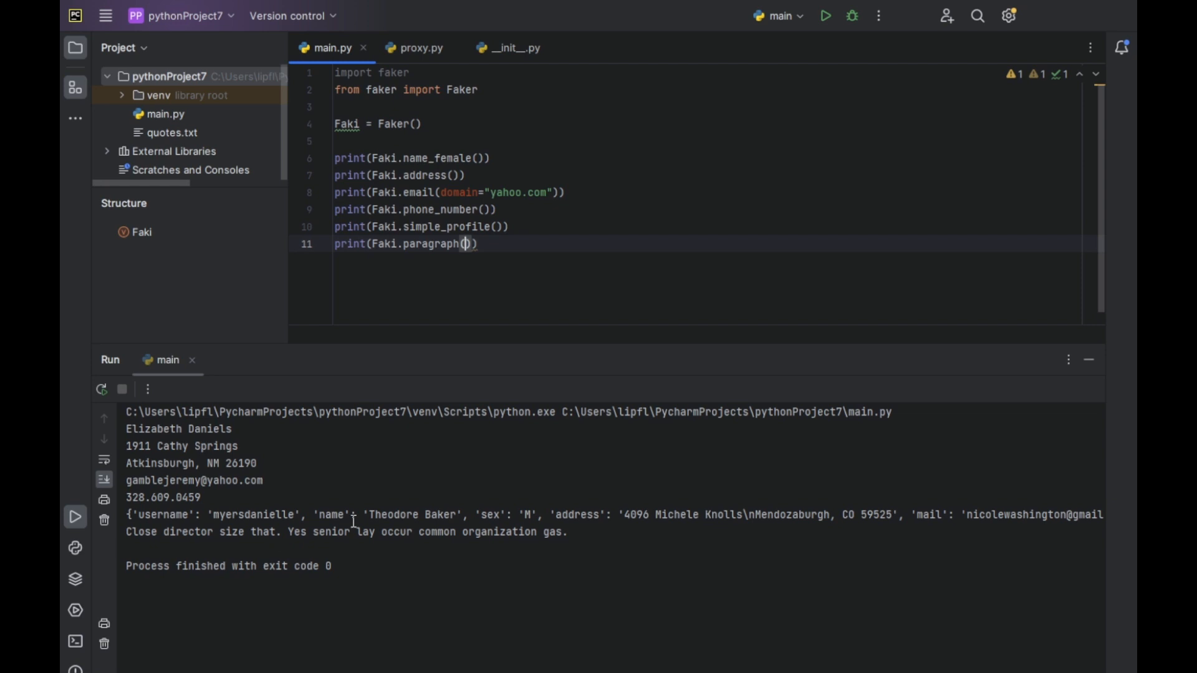
{"action": "mouse_move", "coordinate": [370, 591]}
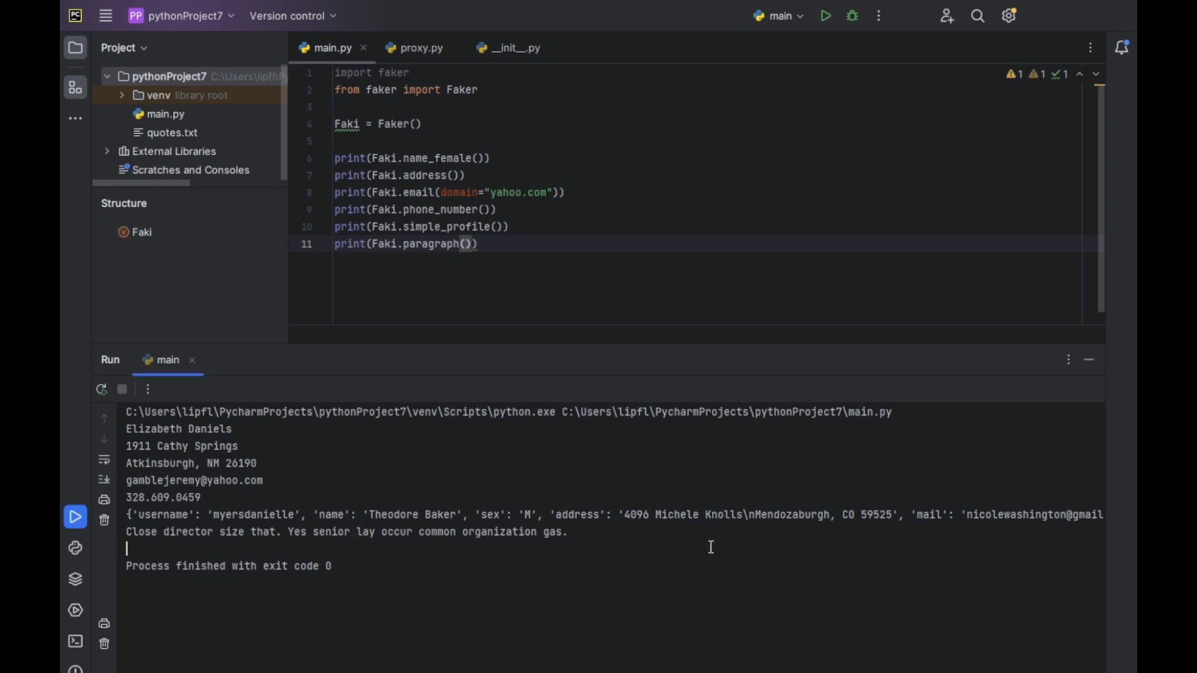
{"action": "mouse_move", "coordinate": [164, 550]}
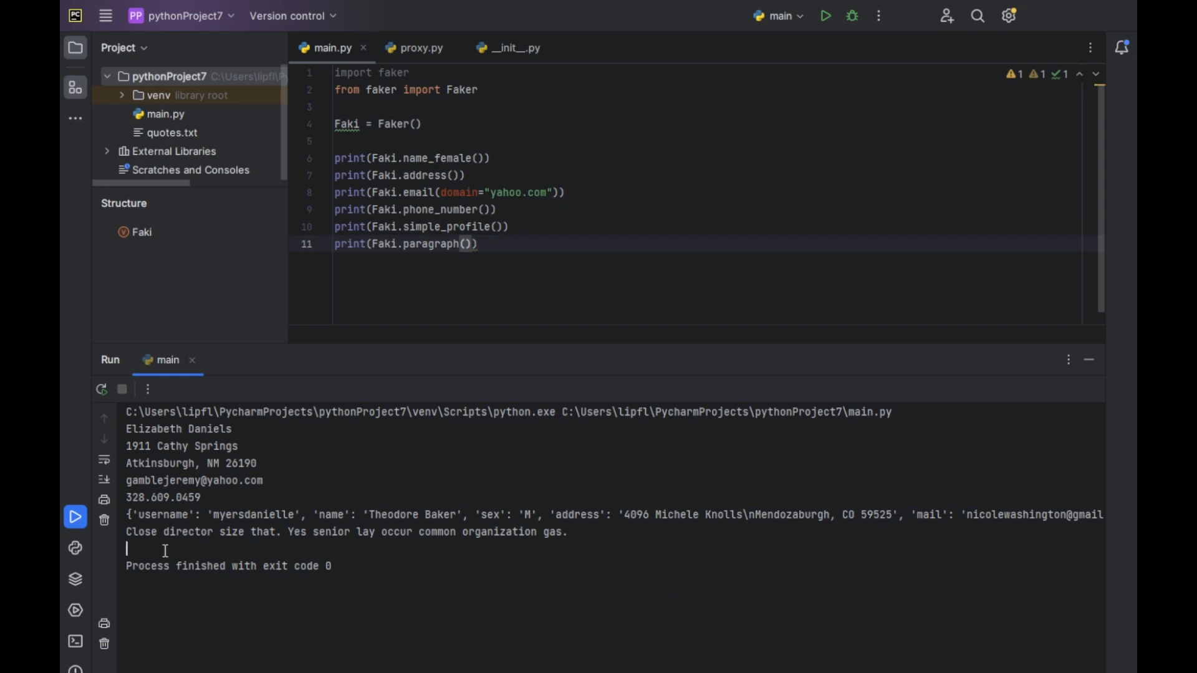
{"action": "mouse_move", "coordinate": [515, 475]}
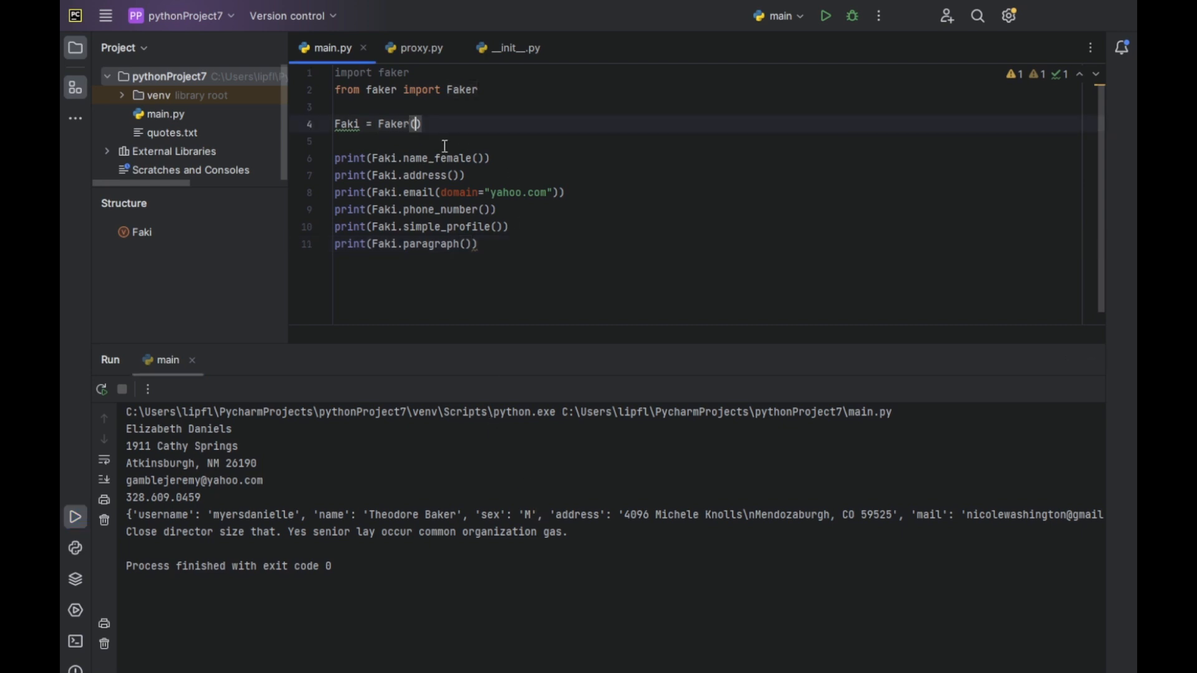
Pass the locale "de_GER" to Faker() and run main.py, raising an invalid-locale AttributeError
{"action": "type", "text": "\"\""}
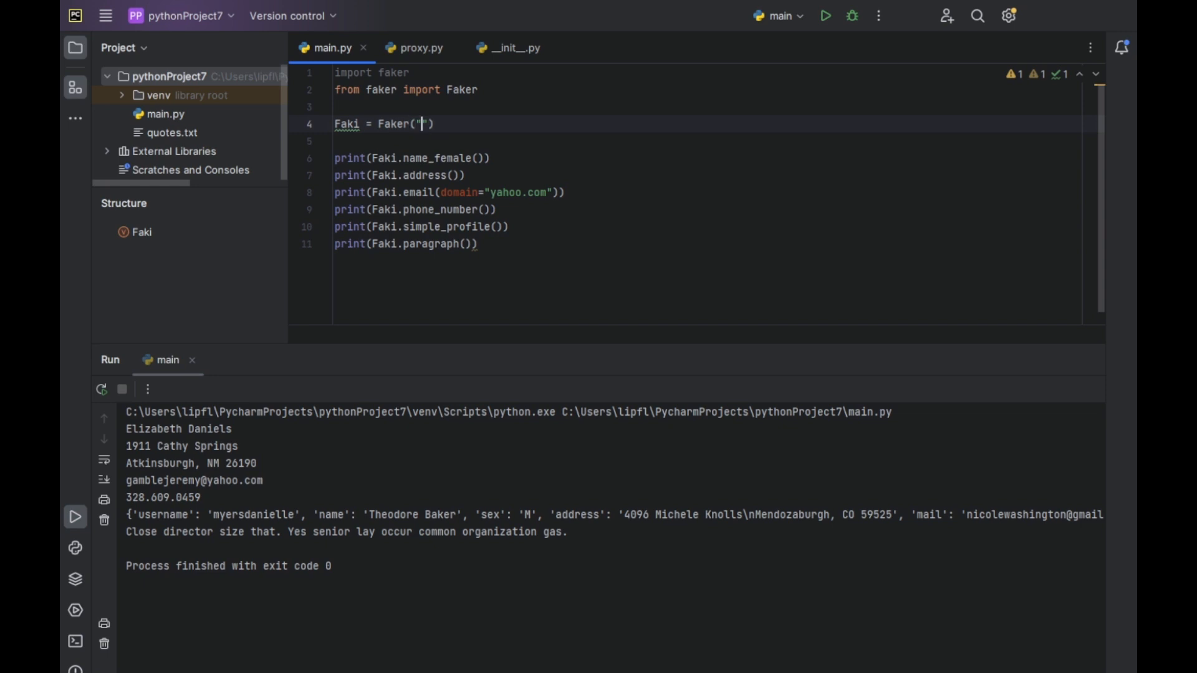
{"action": "type", "text": "de_"}
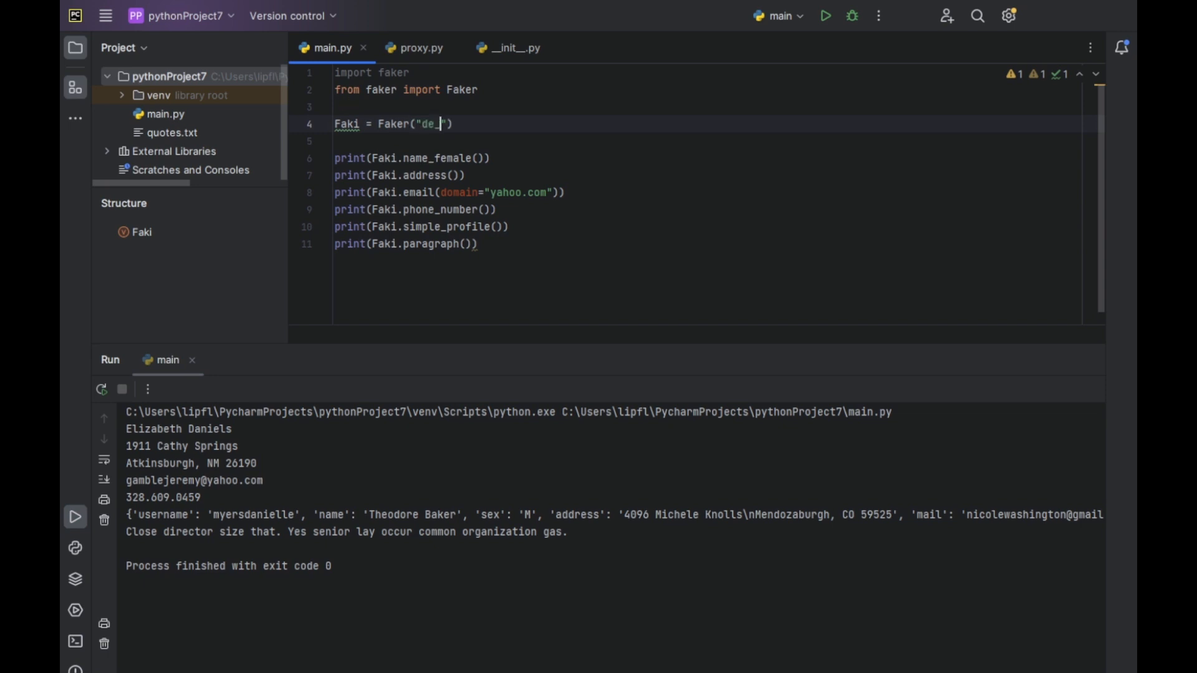
{"action": "type", "text": "GER"}
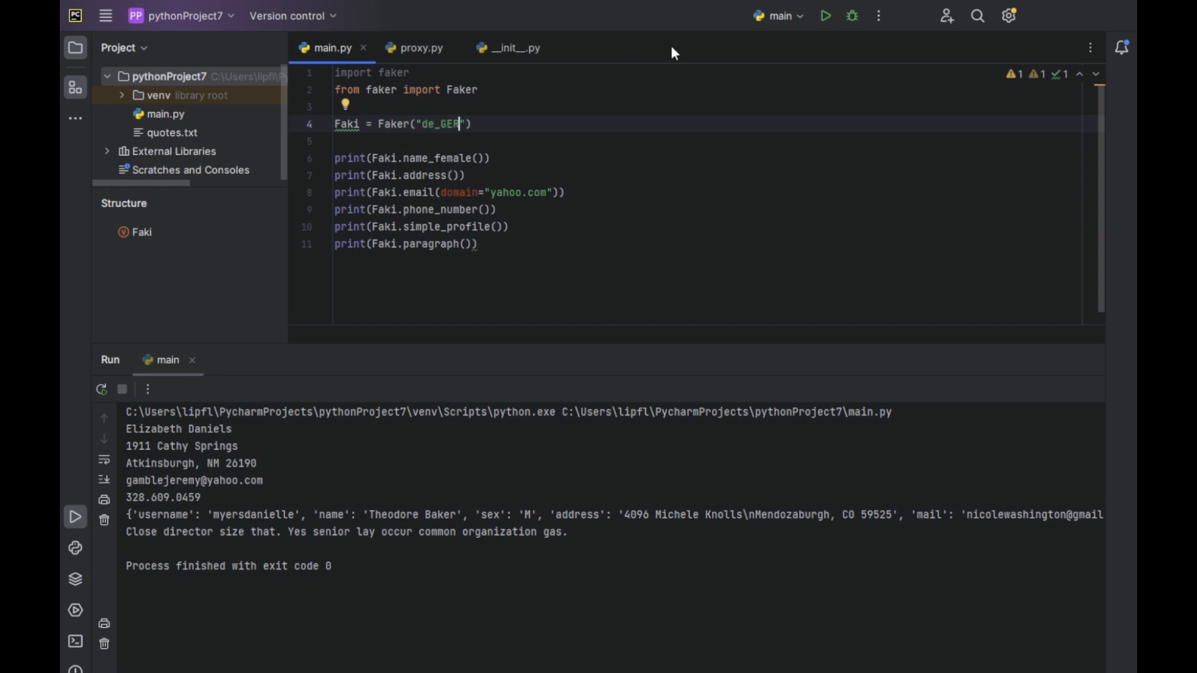
{"action": "left_click", "coordinate": [825, 15]}
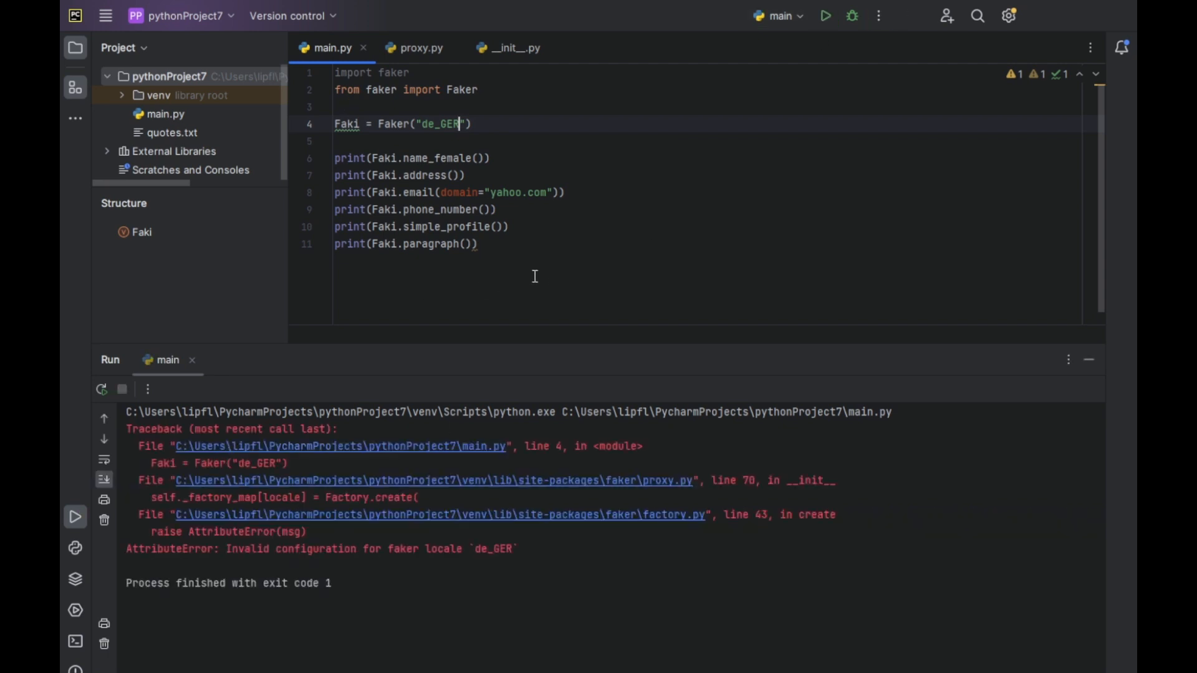
Correct the Faker locale from de_GER to de_DE
{"action": "left_click", "coordinate": [466, 243]}
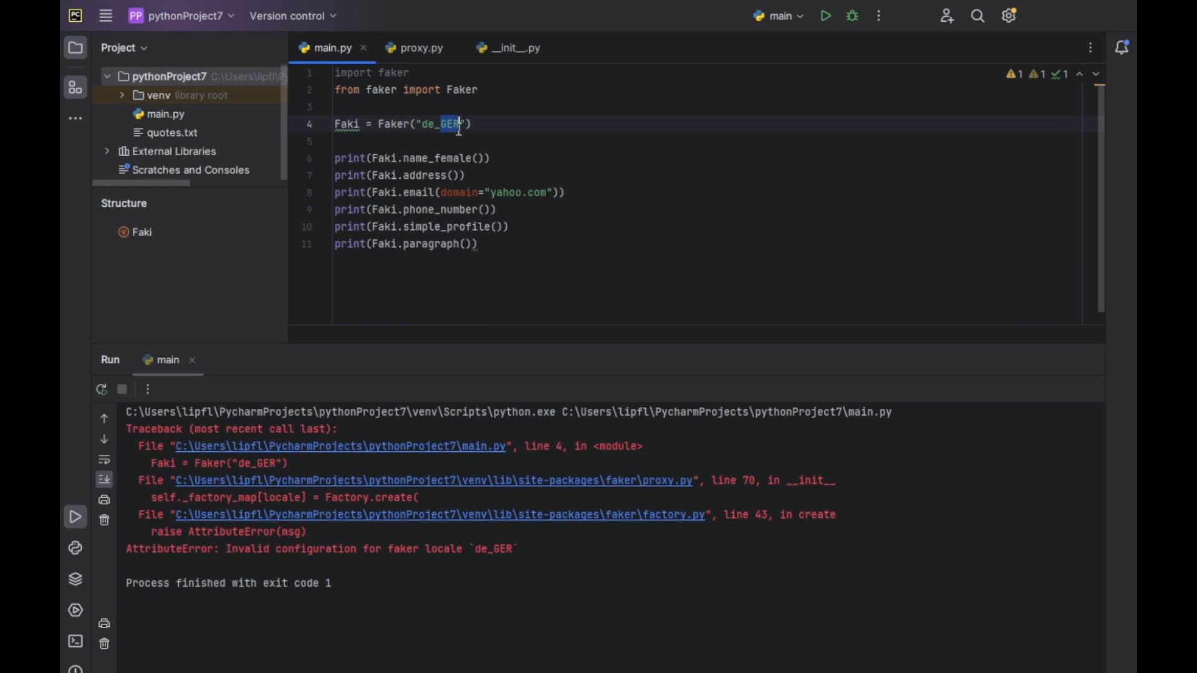
{"action": "type", "text": "de_DE"}
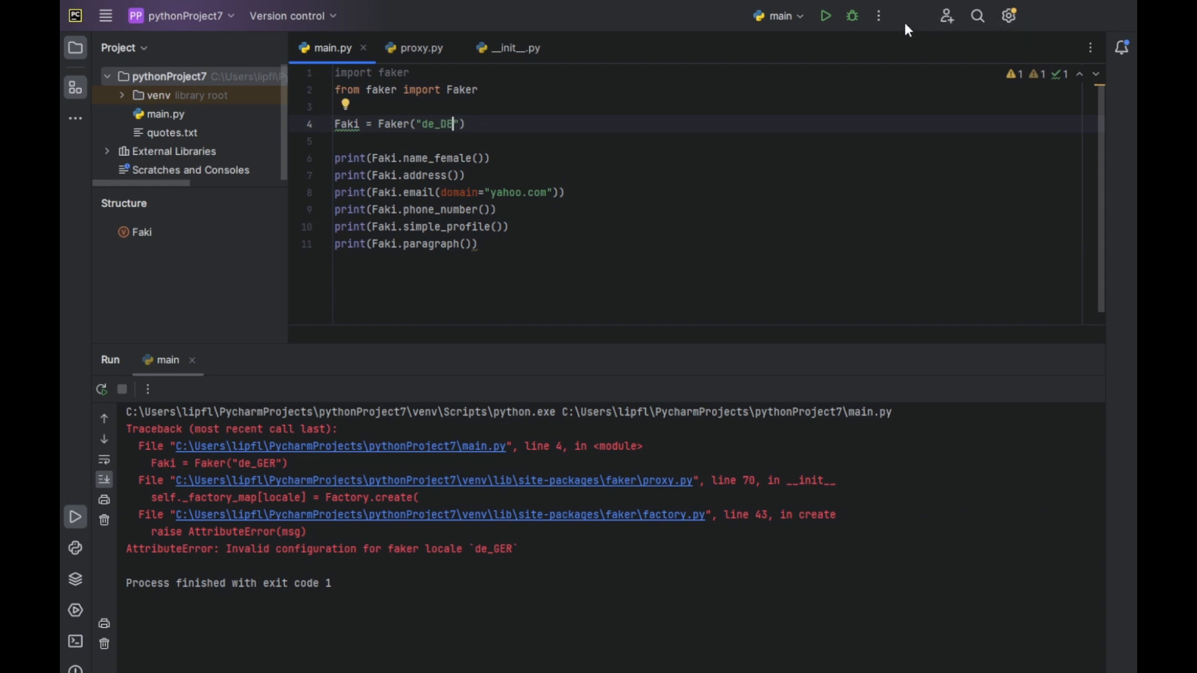
Rerun main.py with Faker("de_DE") to print German names, addresses, phone and paragraph
{"action": "left_click", "coordinate": [826, 15]}
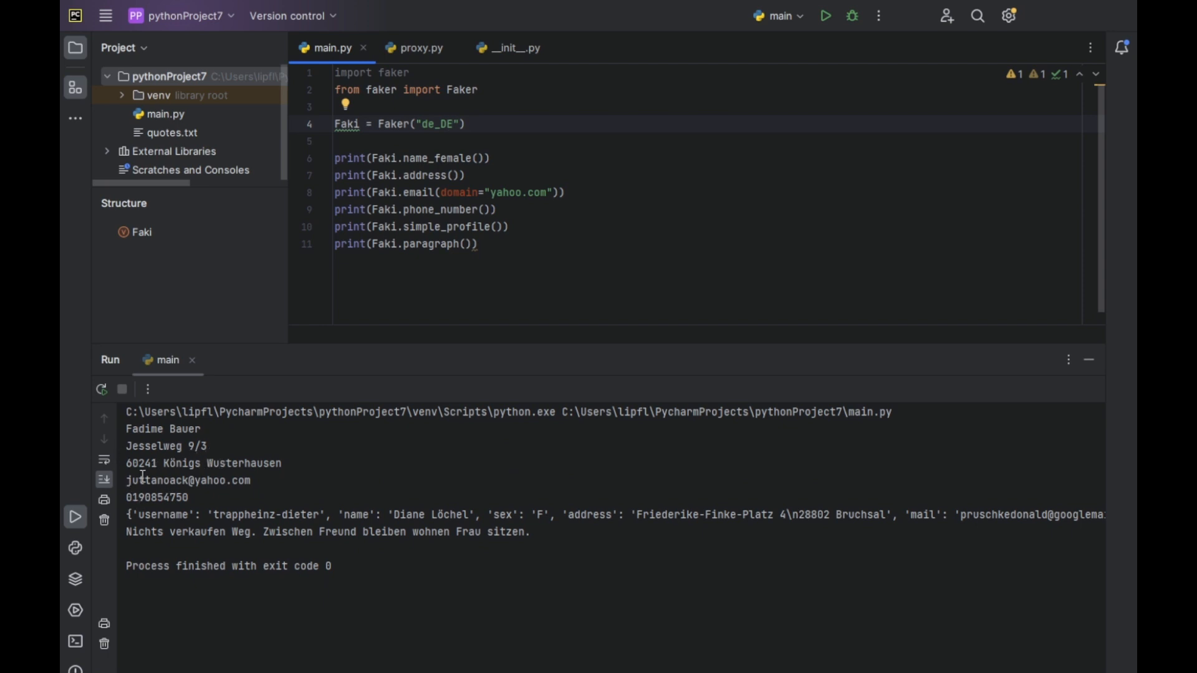
{"action": "mouse_move", "coordinate": [262, 494]}
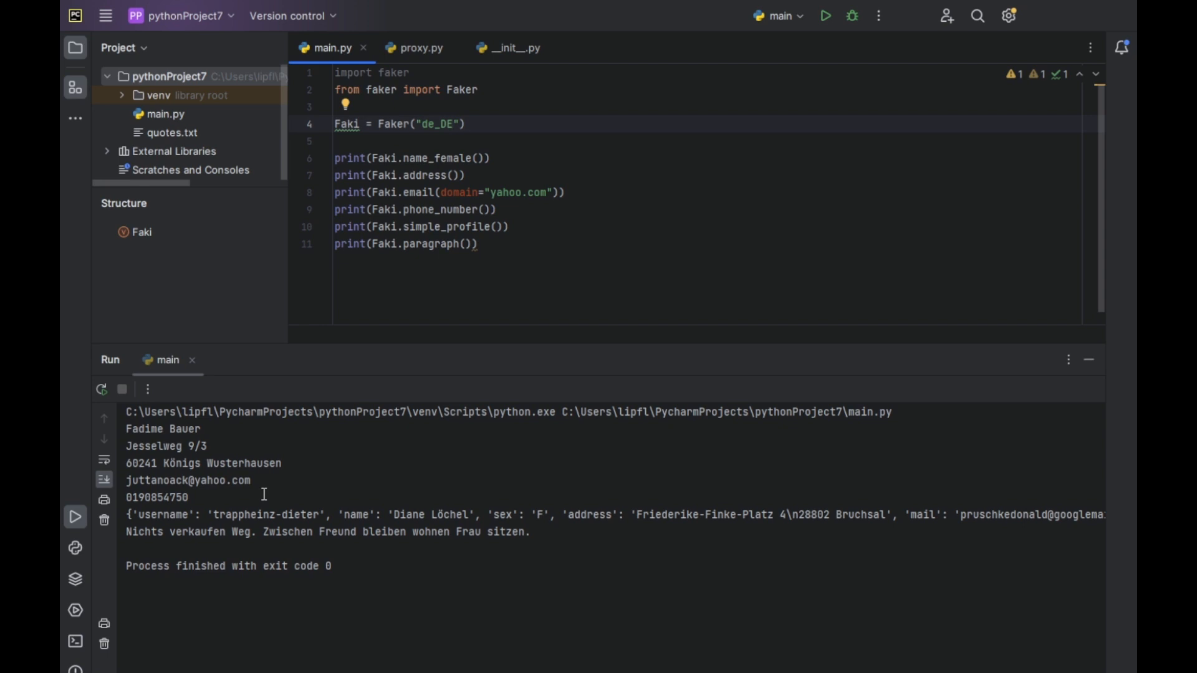
{"action": "mouse_move", "coordinate": [435, 482]}
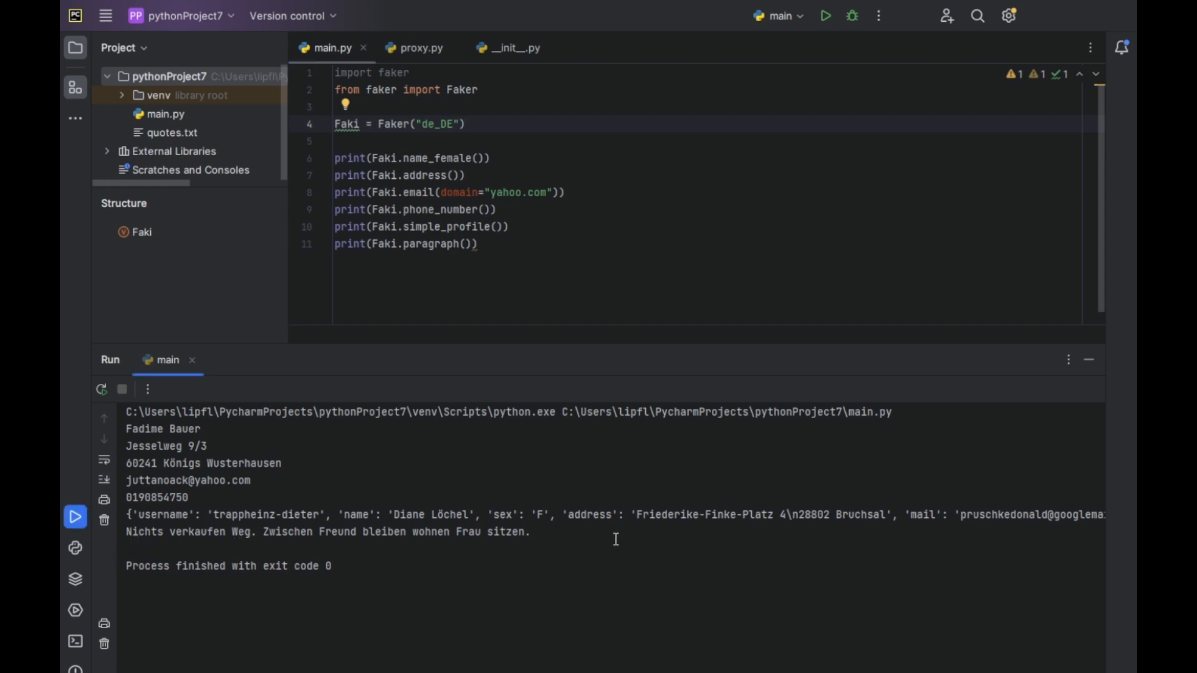
{"action": "mouse_move", "coordinate": [191, 609]}
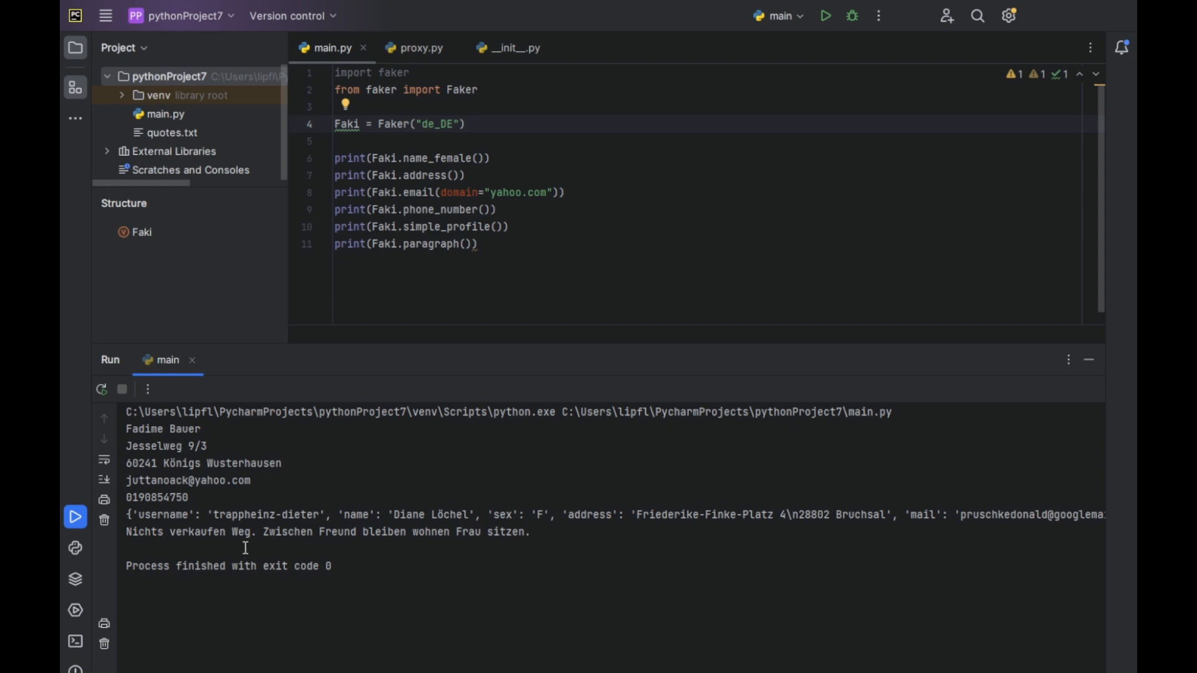
{"action": "mouse_move", "coordinate": [188, 560]}
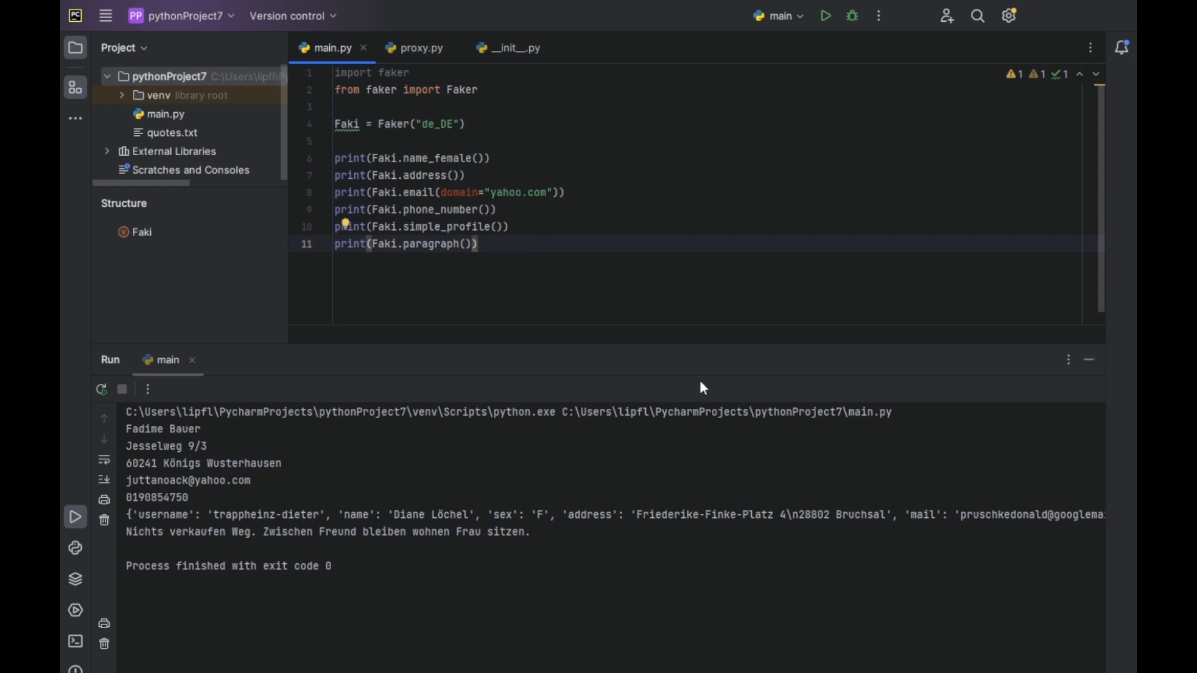
{"action": "left_click", "coordinate": [478, 244]}
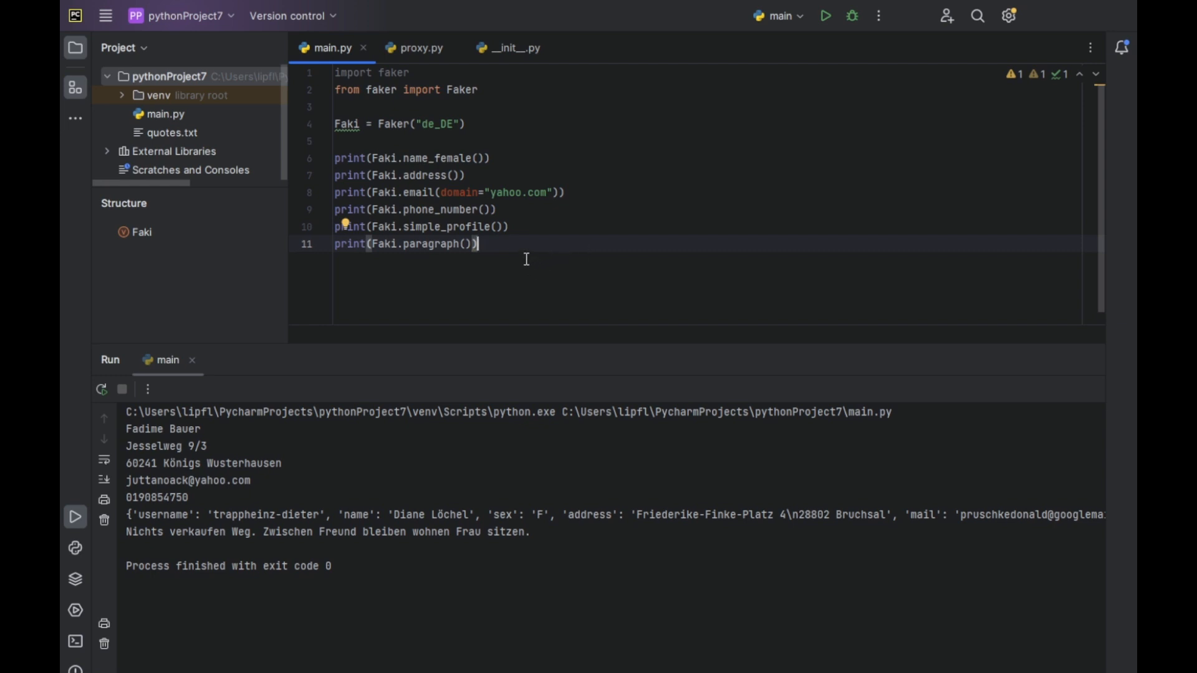
{"action": "mouse_move", "coordinate": [458, 259]}
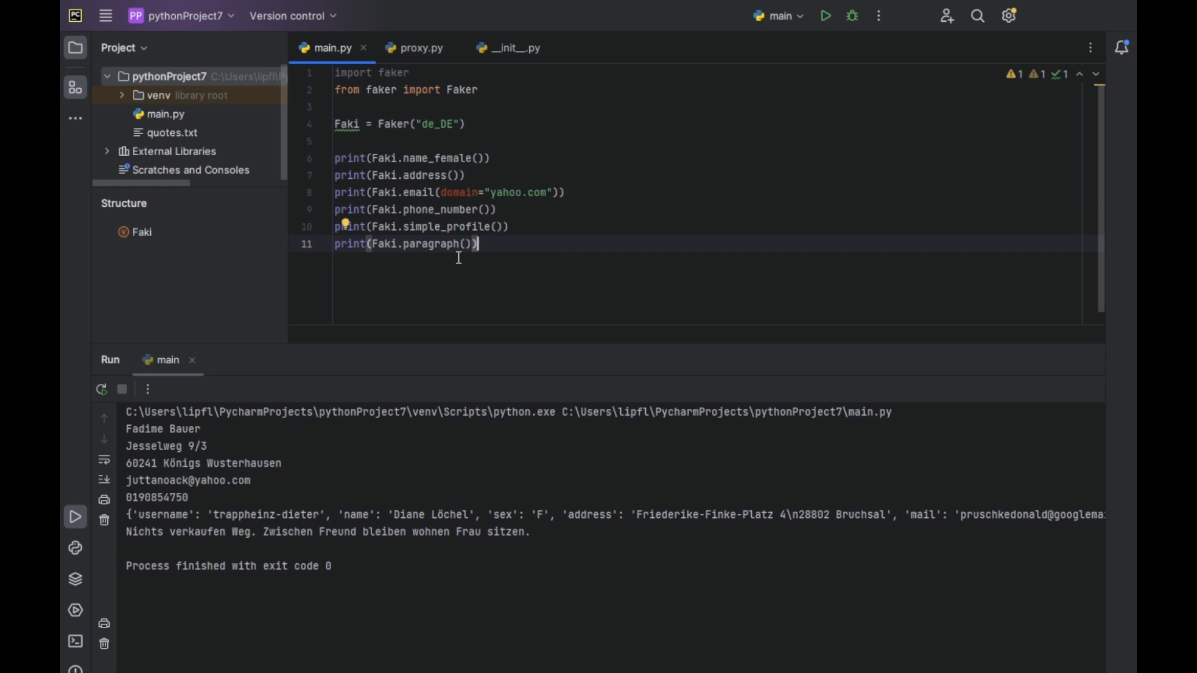
{"action": "mouse_move", "coordinate": [410, 261]}
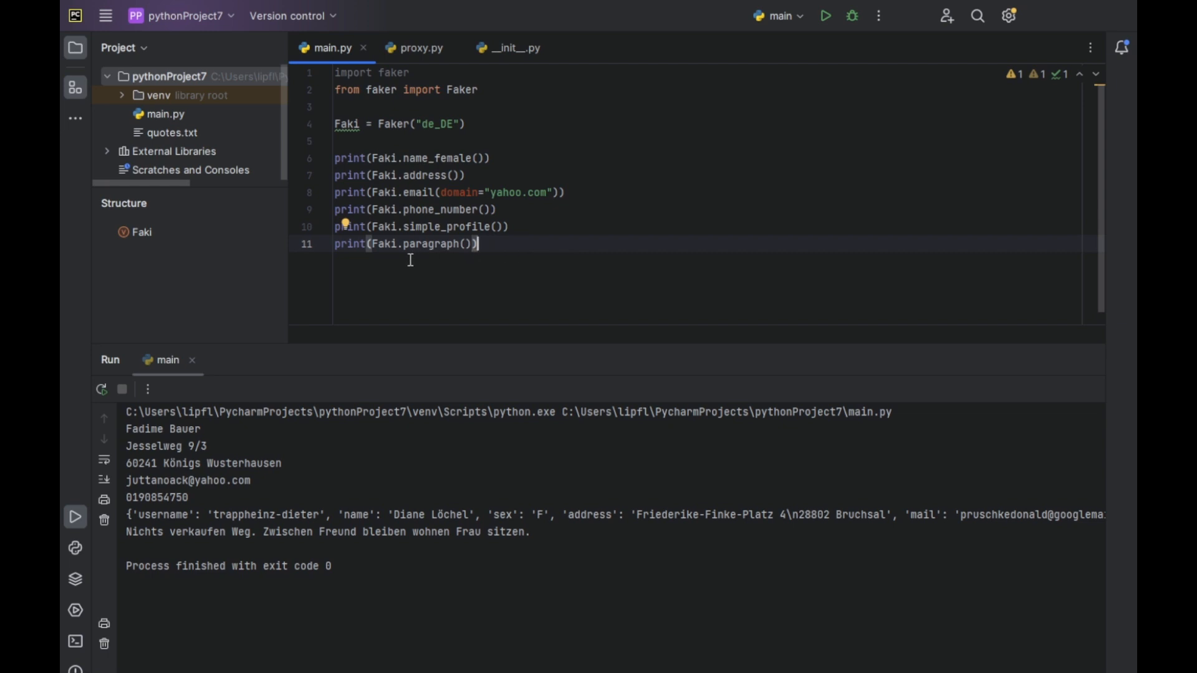
{"action": "mouse_move", "coordinate": [439, 257]}
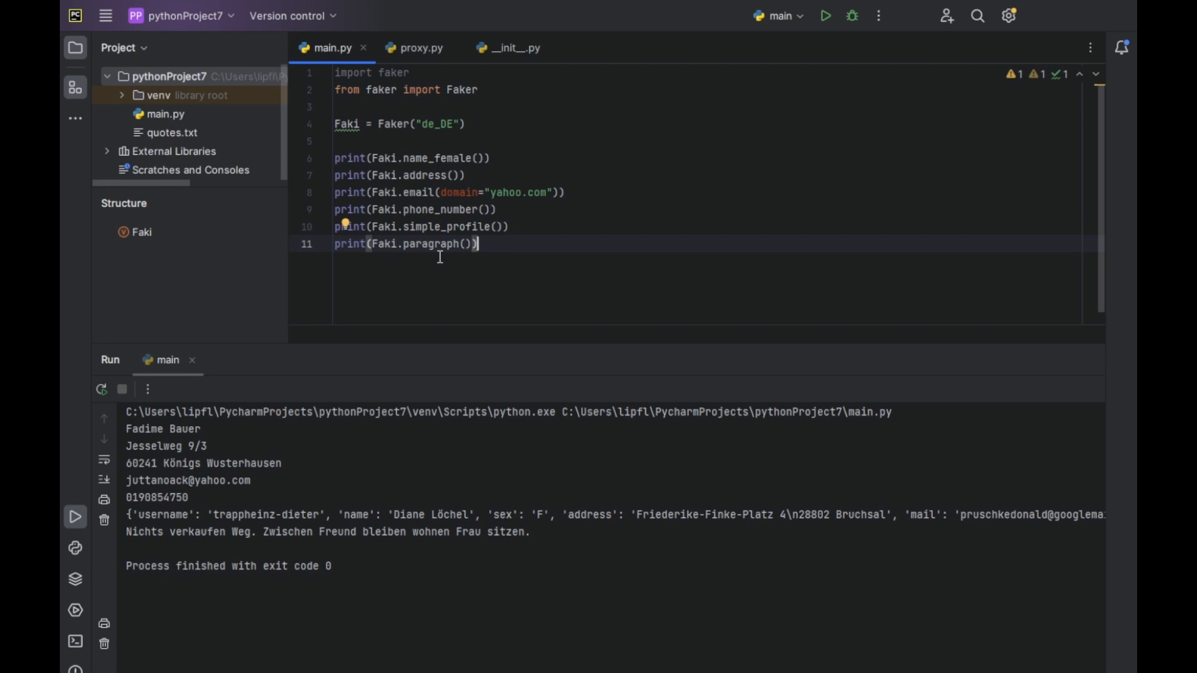